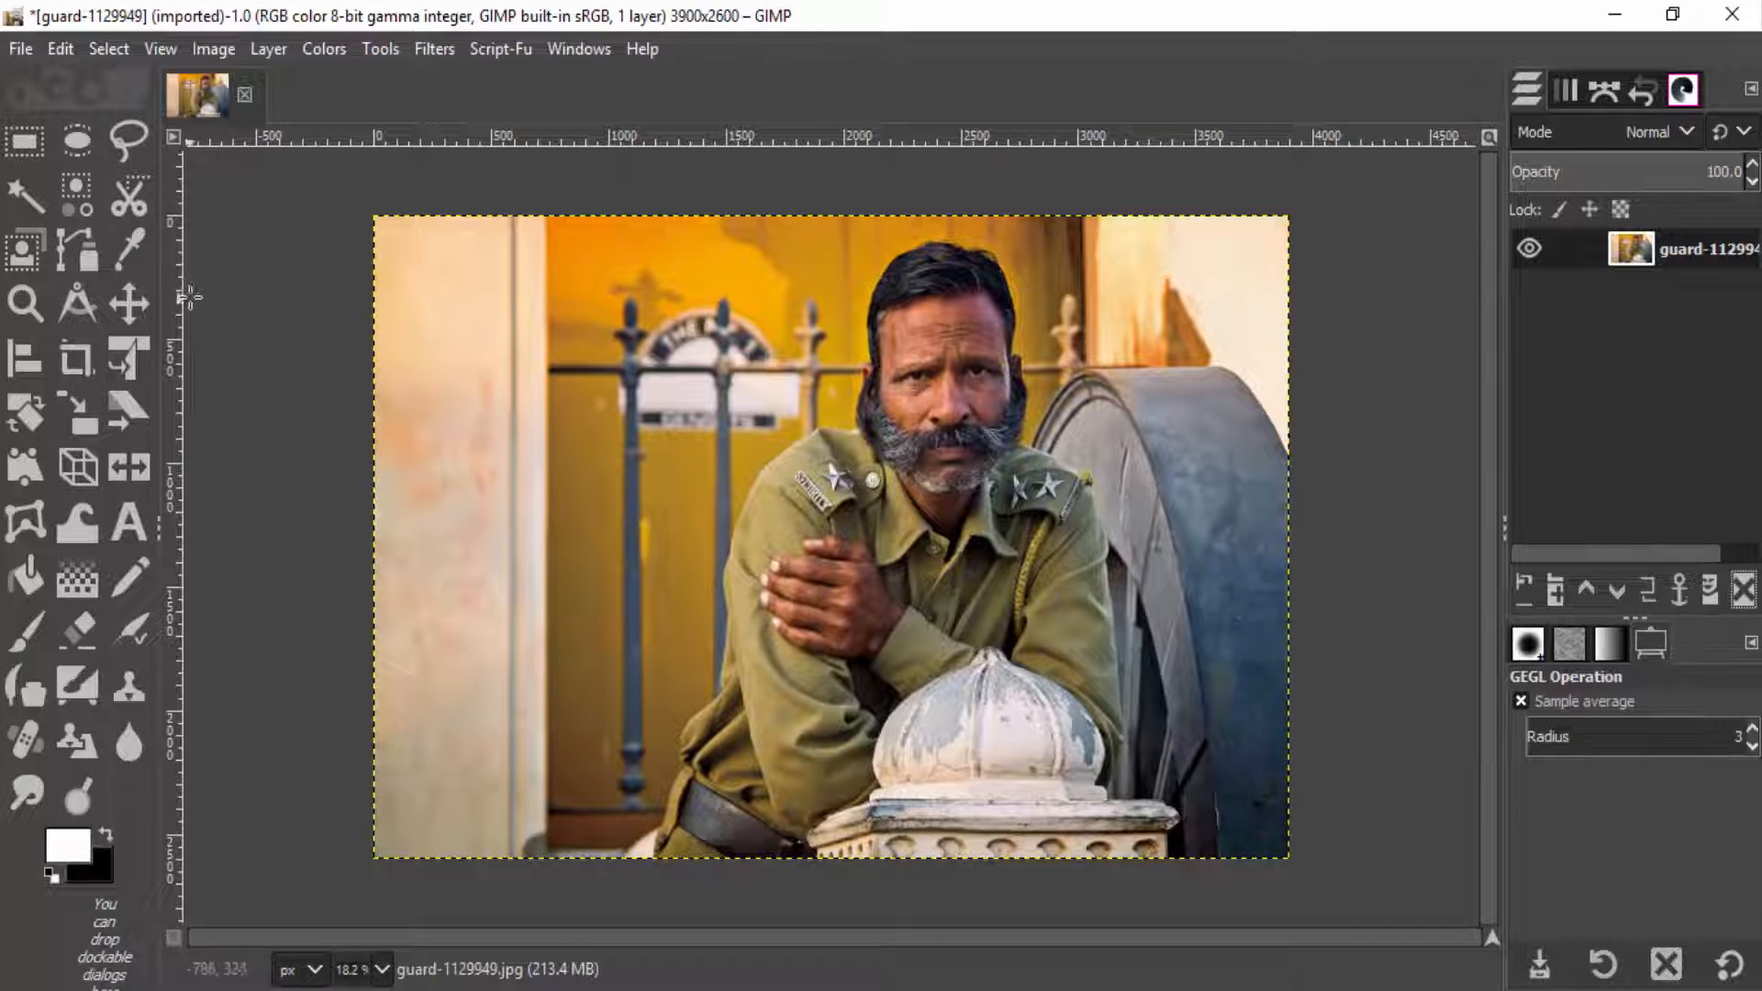
- Switch to the Paths tool to begin outlining the guard from his lower left side
click(77, 249)
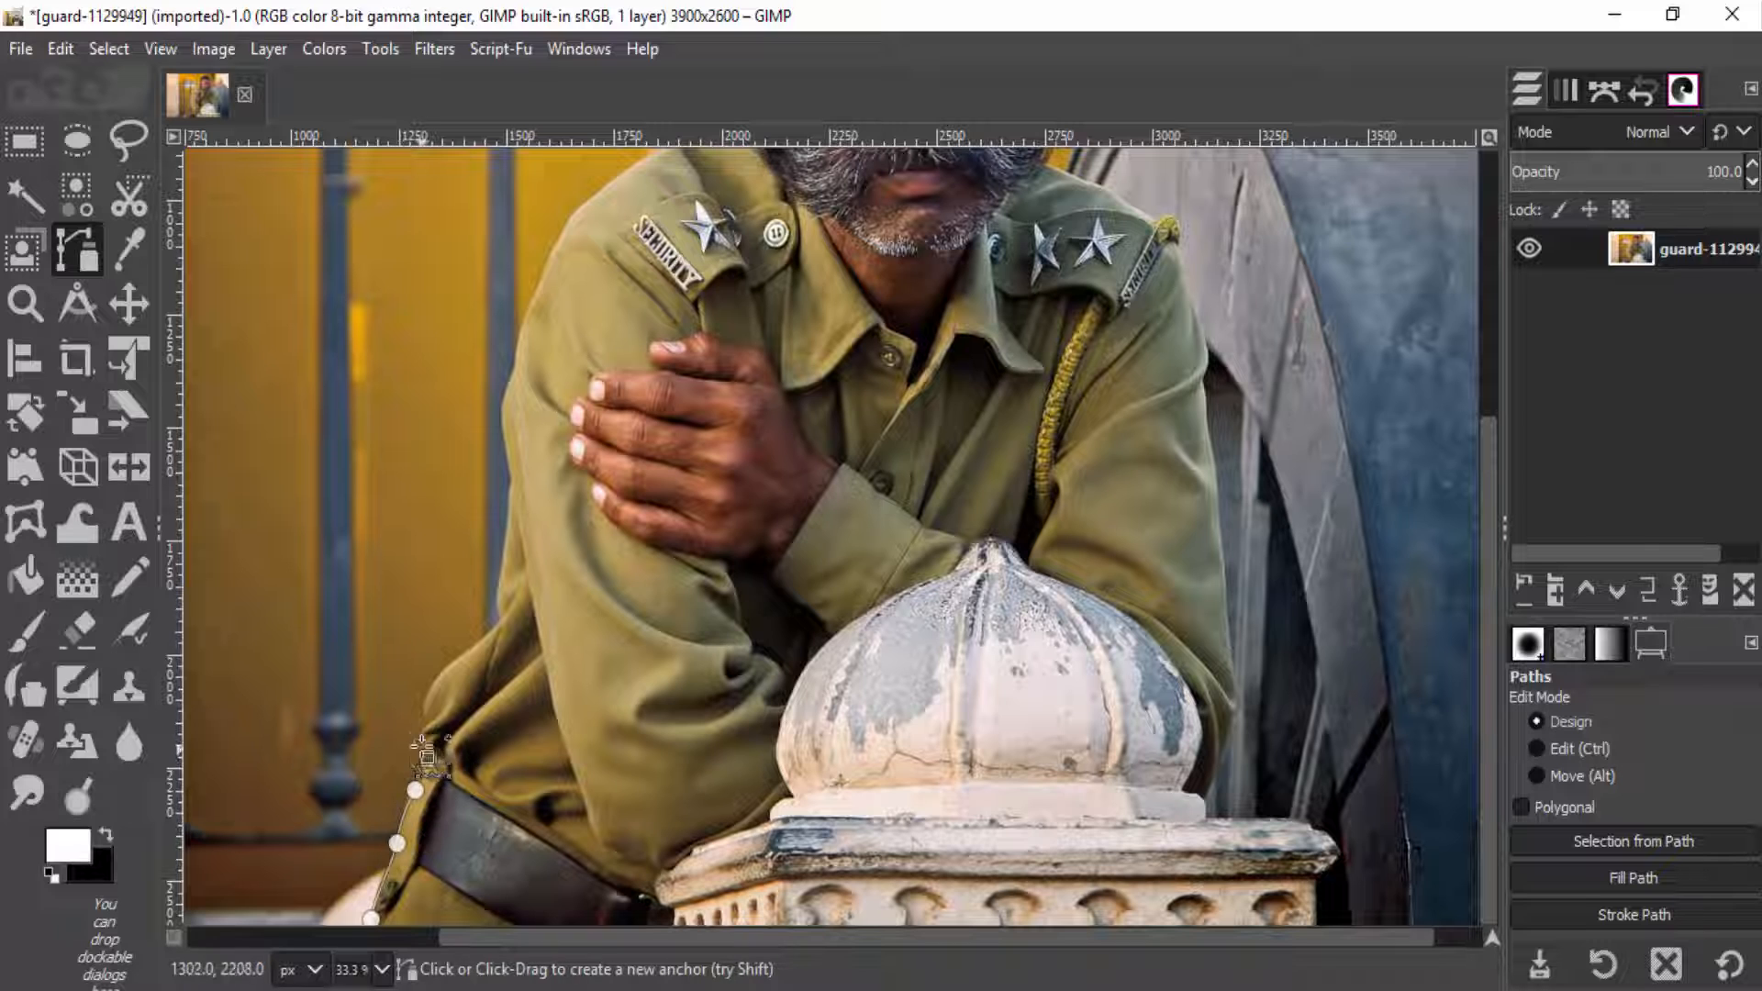
- Place path anchors along the guard's arm and hair edges to encircle his figure
click(507, 393)
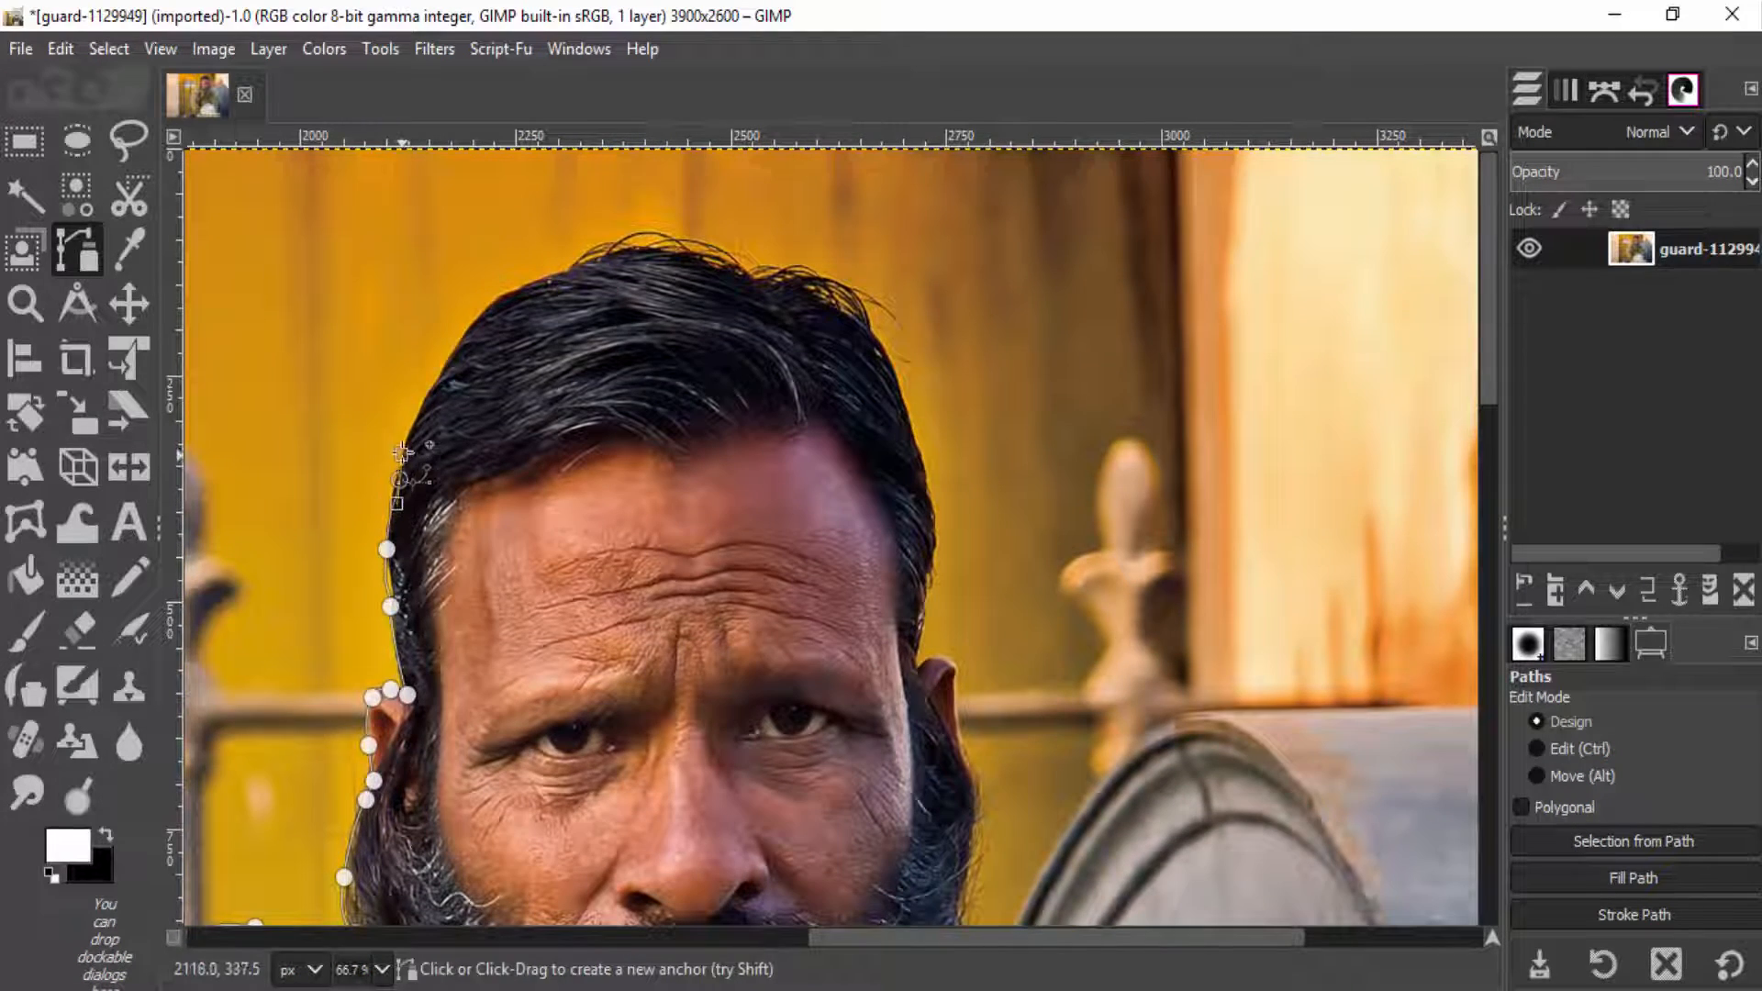
click(888, 331)
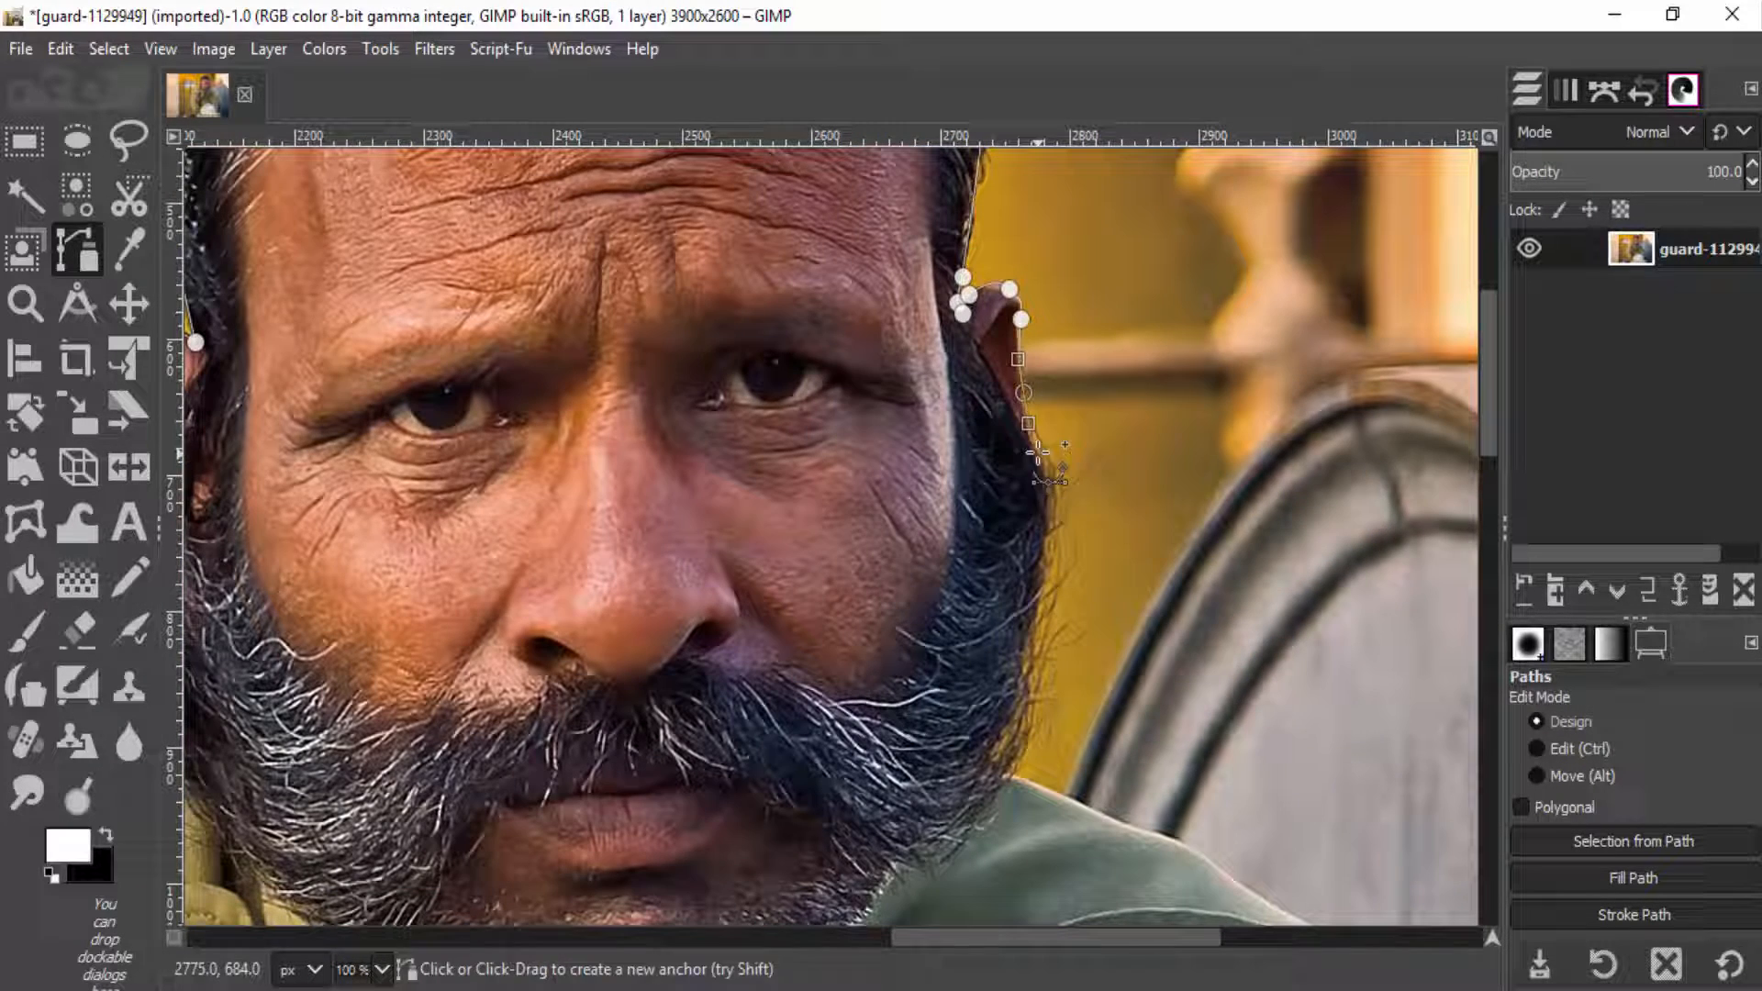
scroll(down, 3)
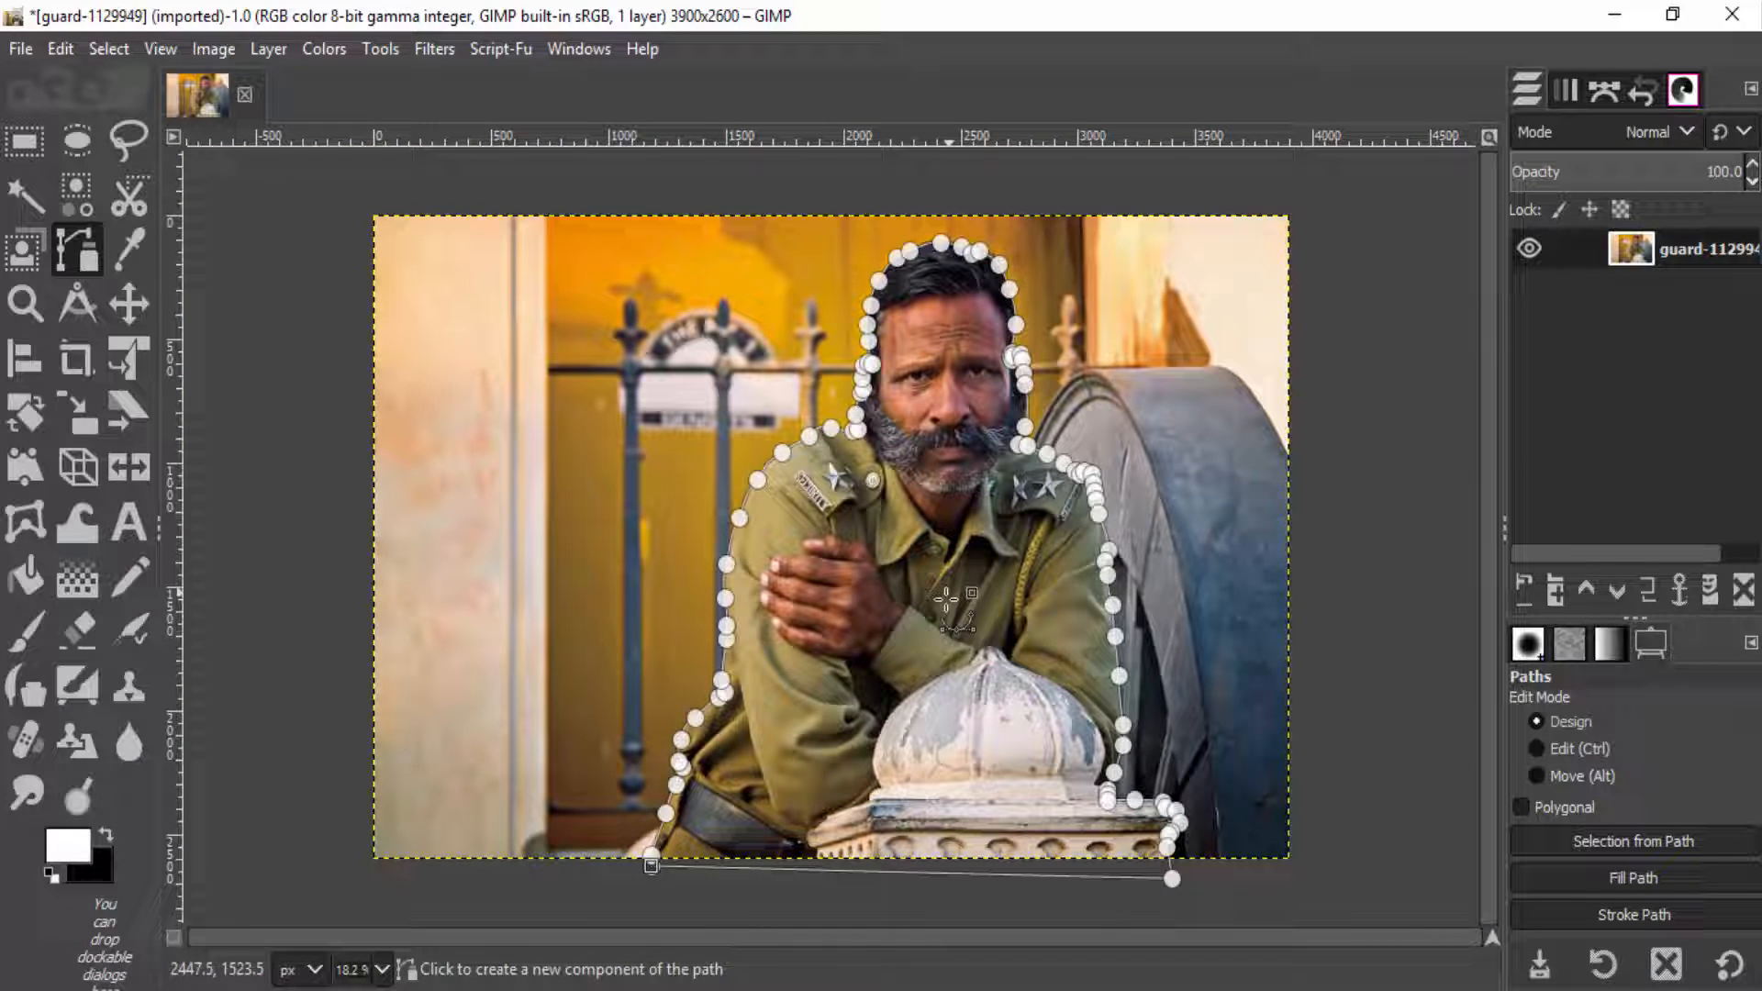
- Convert the closed guard path into an active selection
click(108, 48)
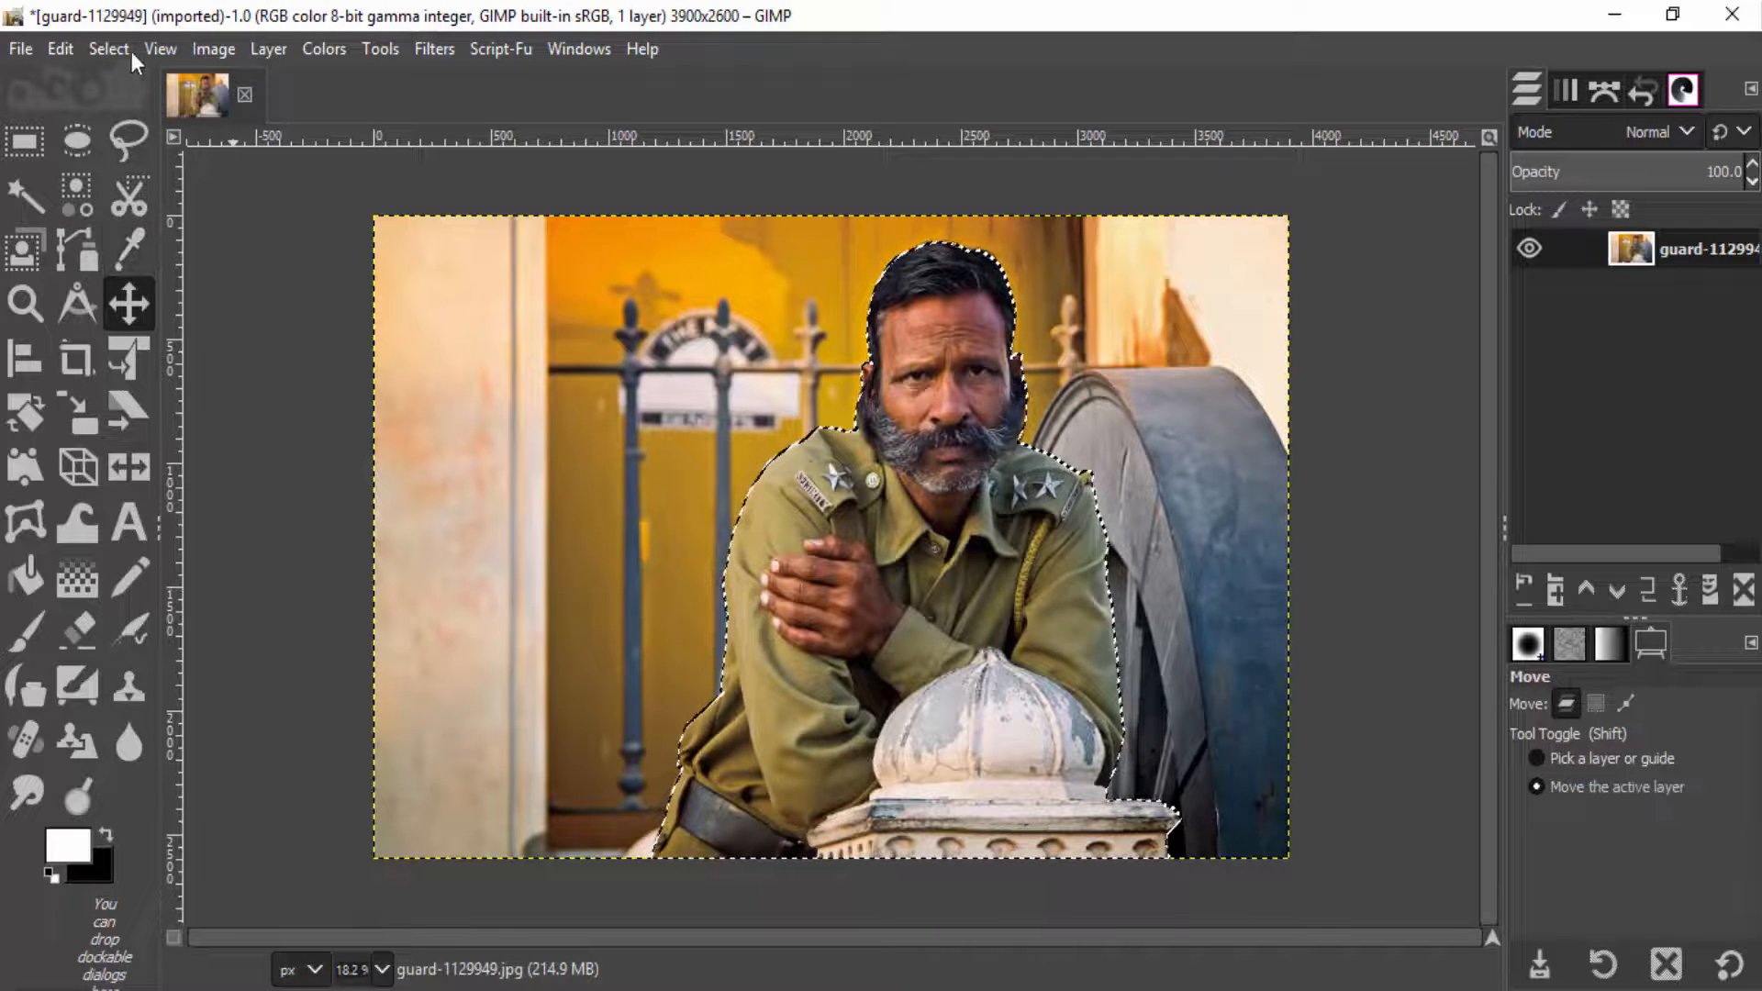
- Feather the guard selection by 40 px
click(108, 49)
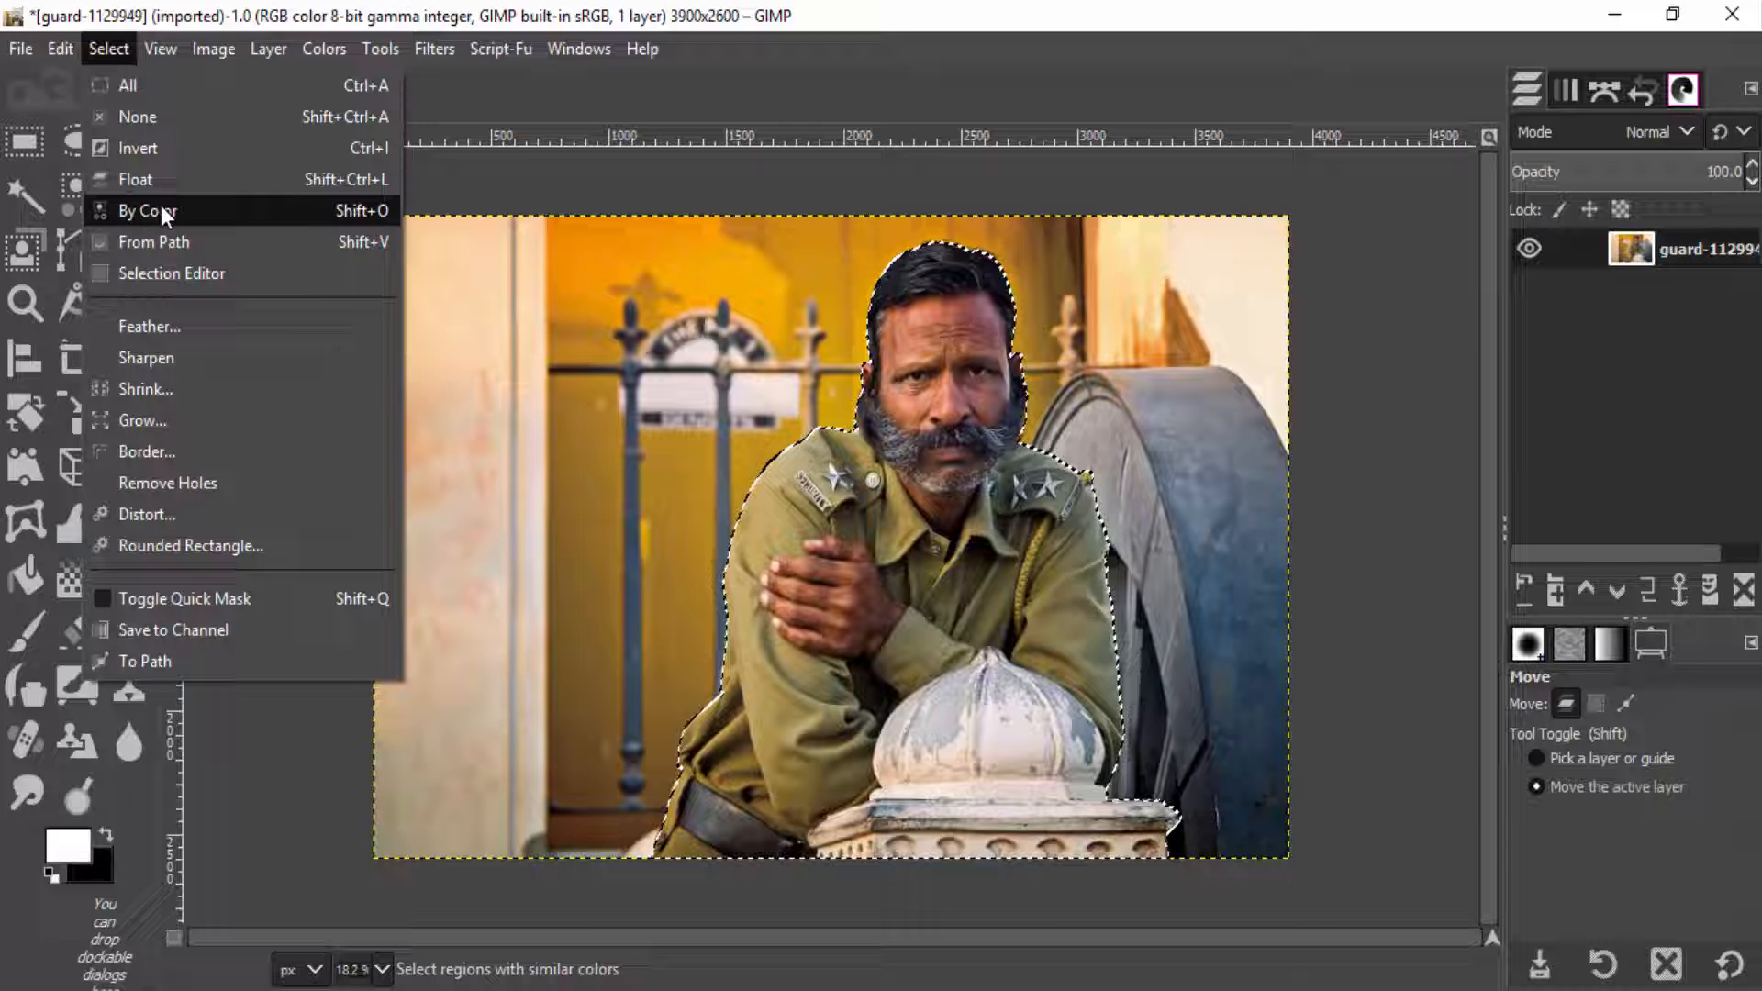
mouse_move(148, 326)
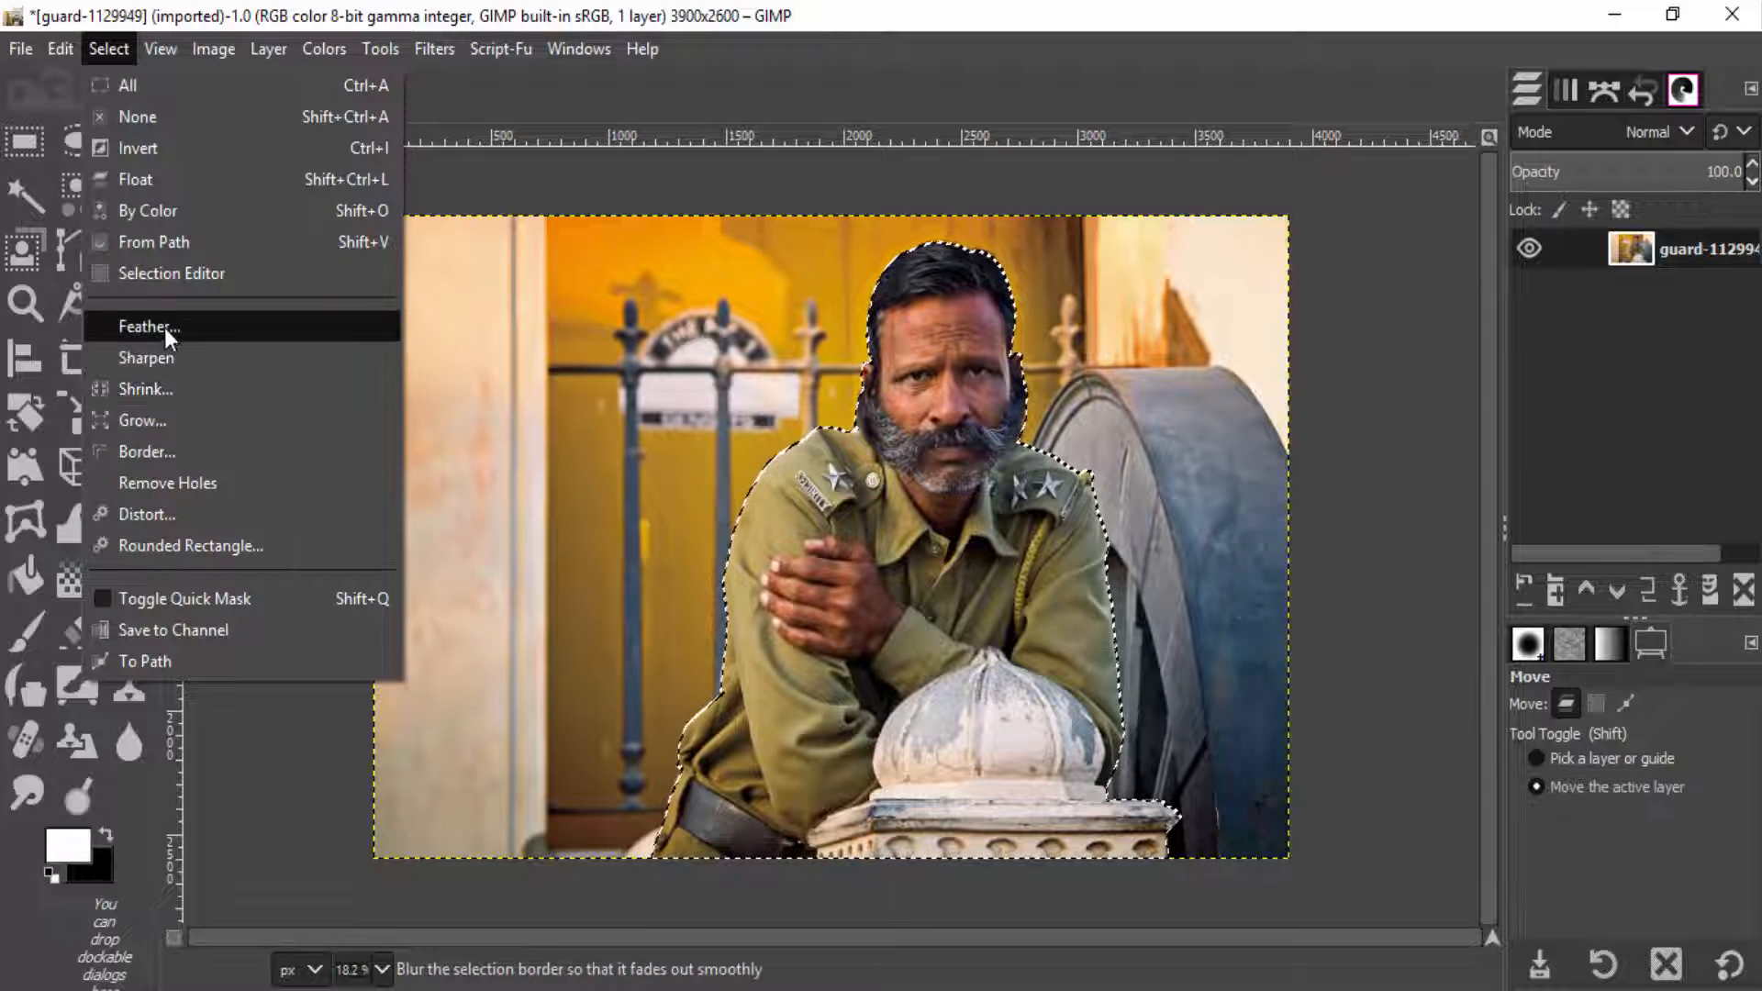
click(146, 326)
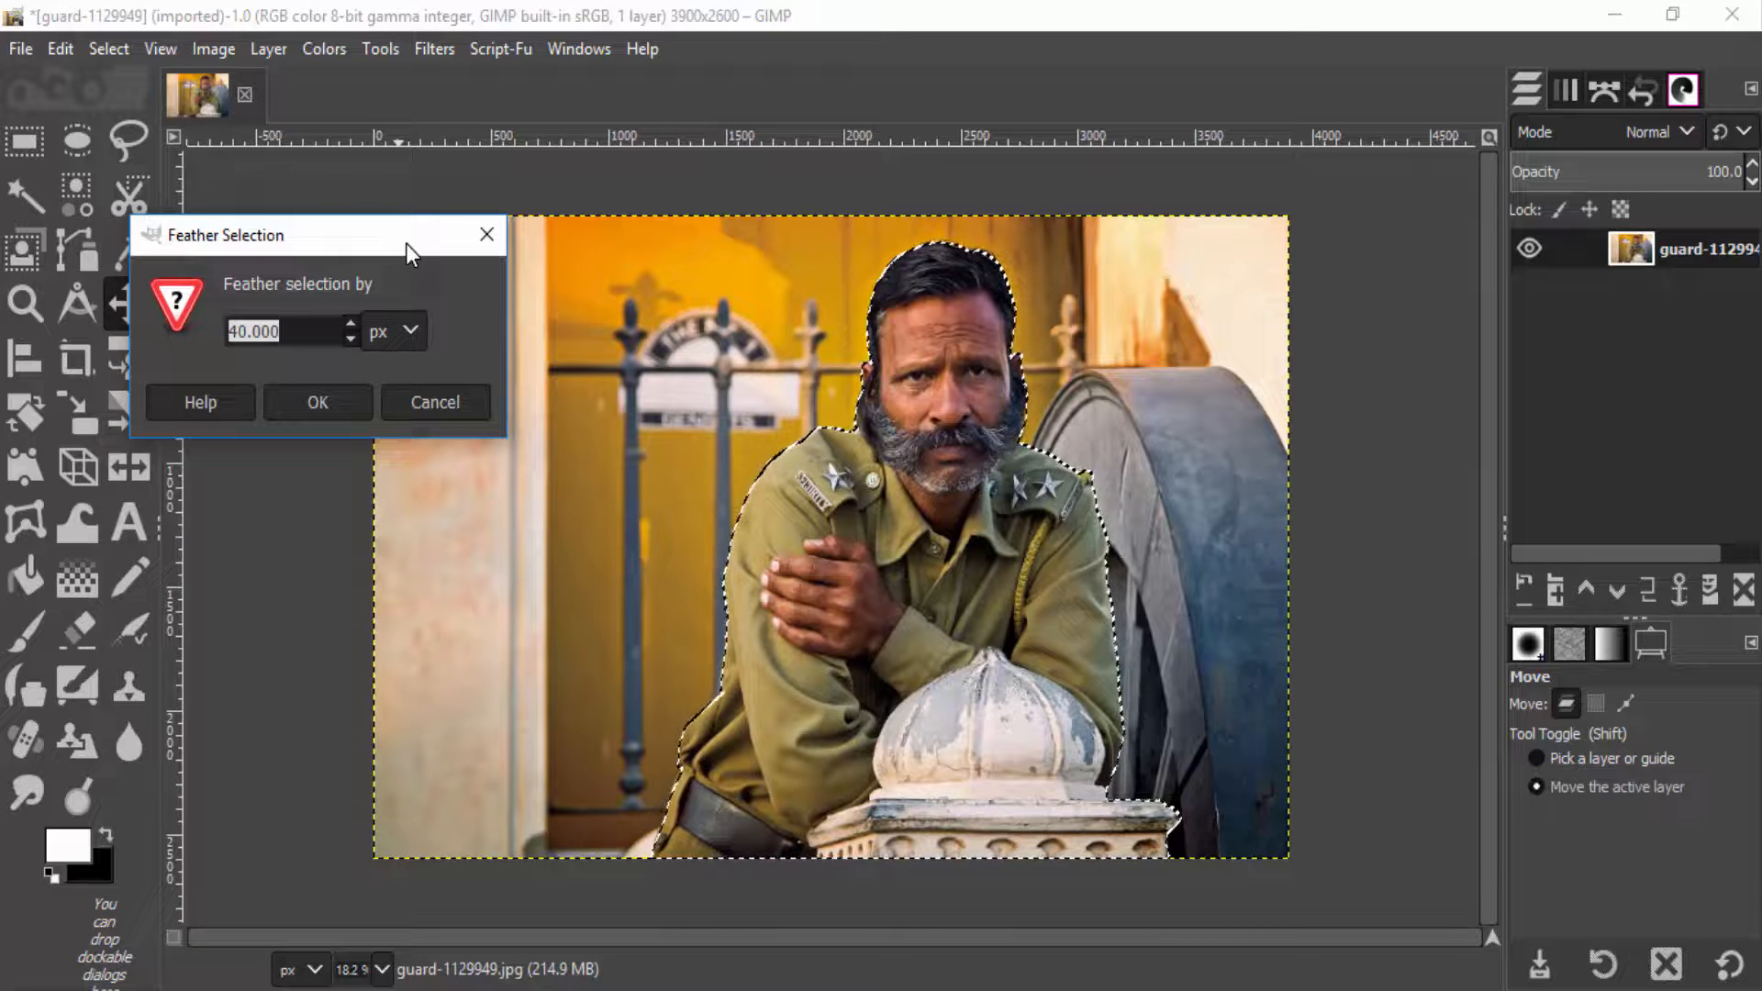
click(316, 402)
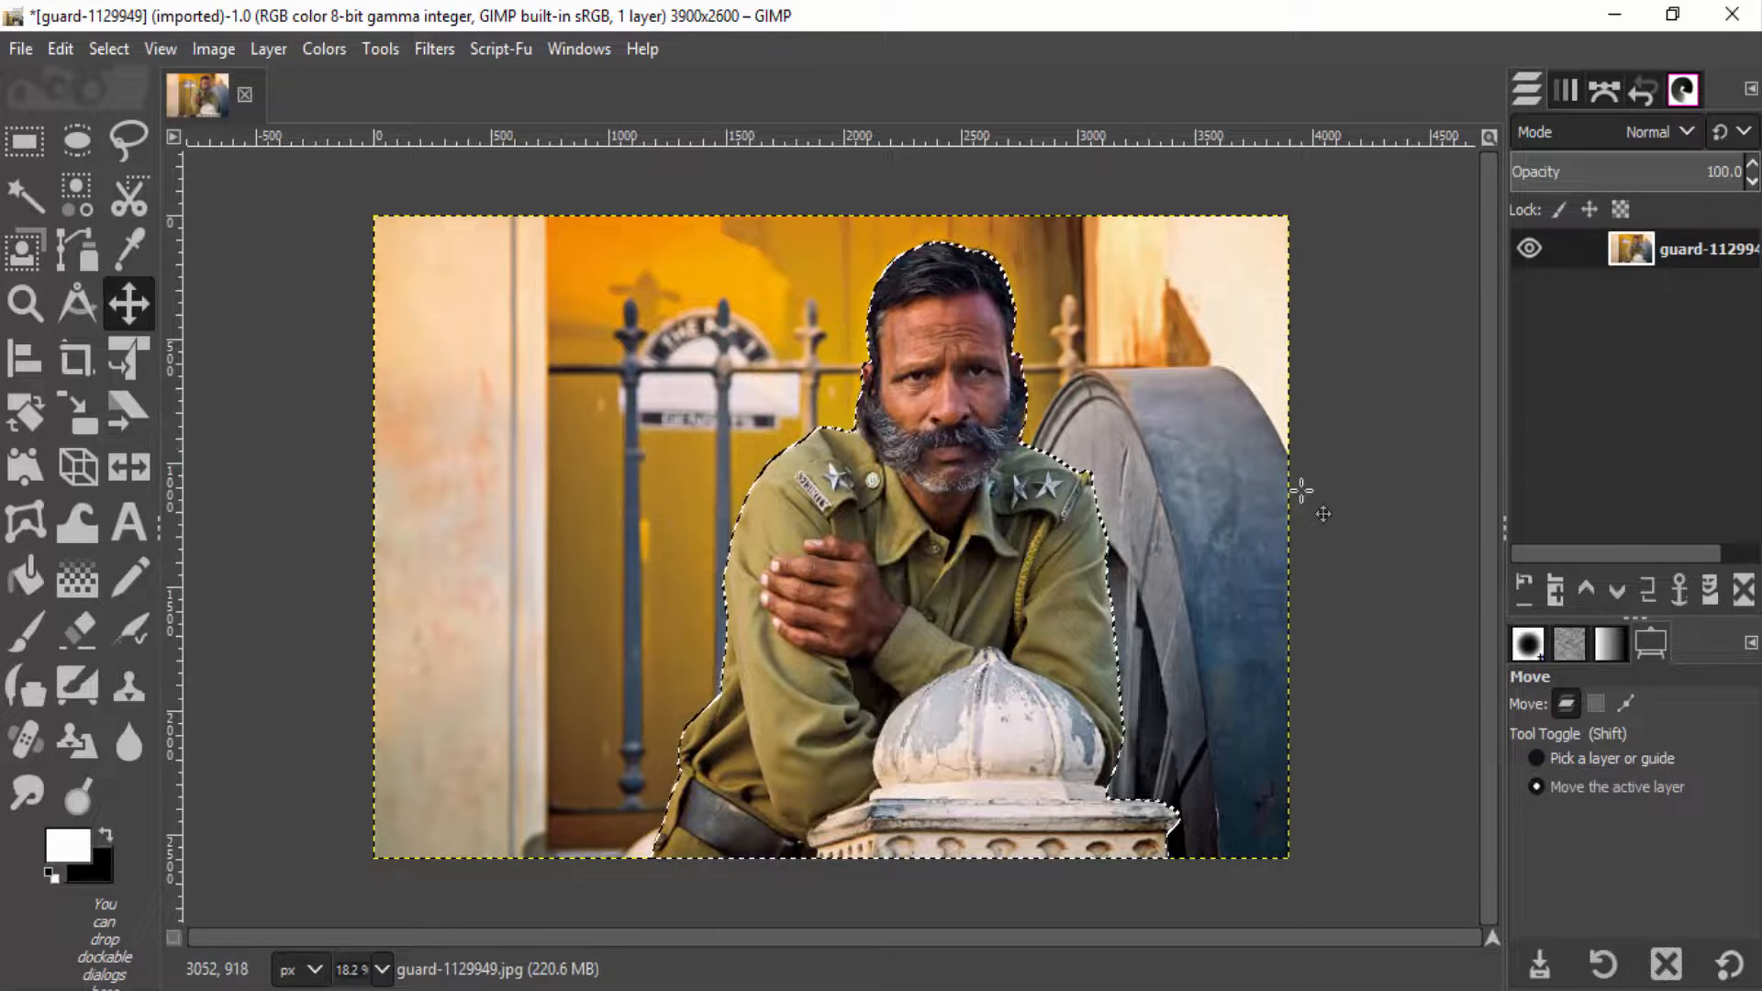
- Duplicate the photo layer and invert the selection to cover the background
click(1647, 590)
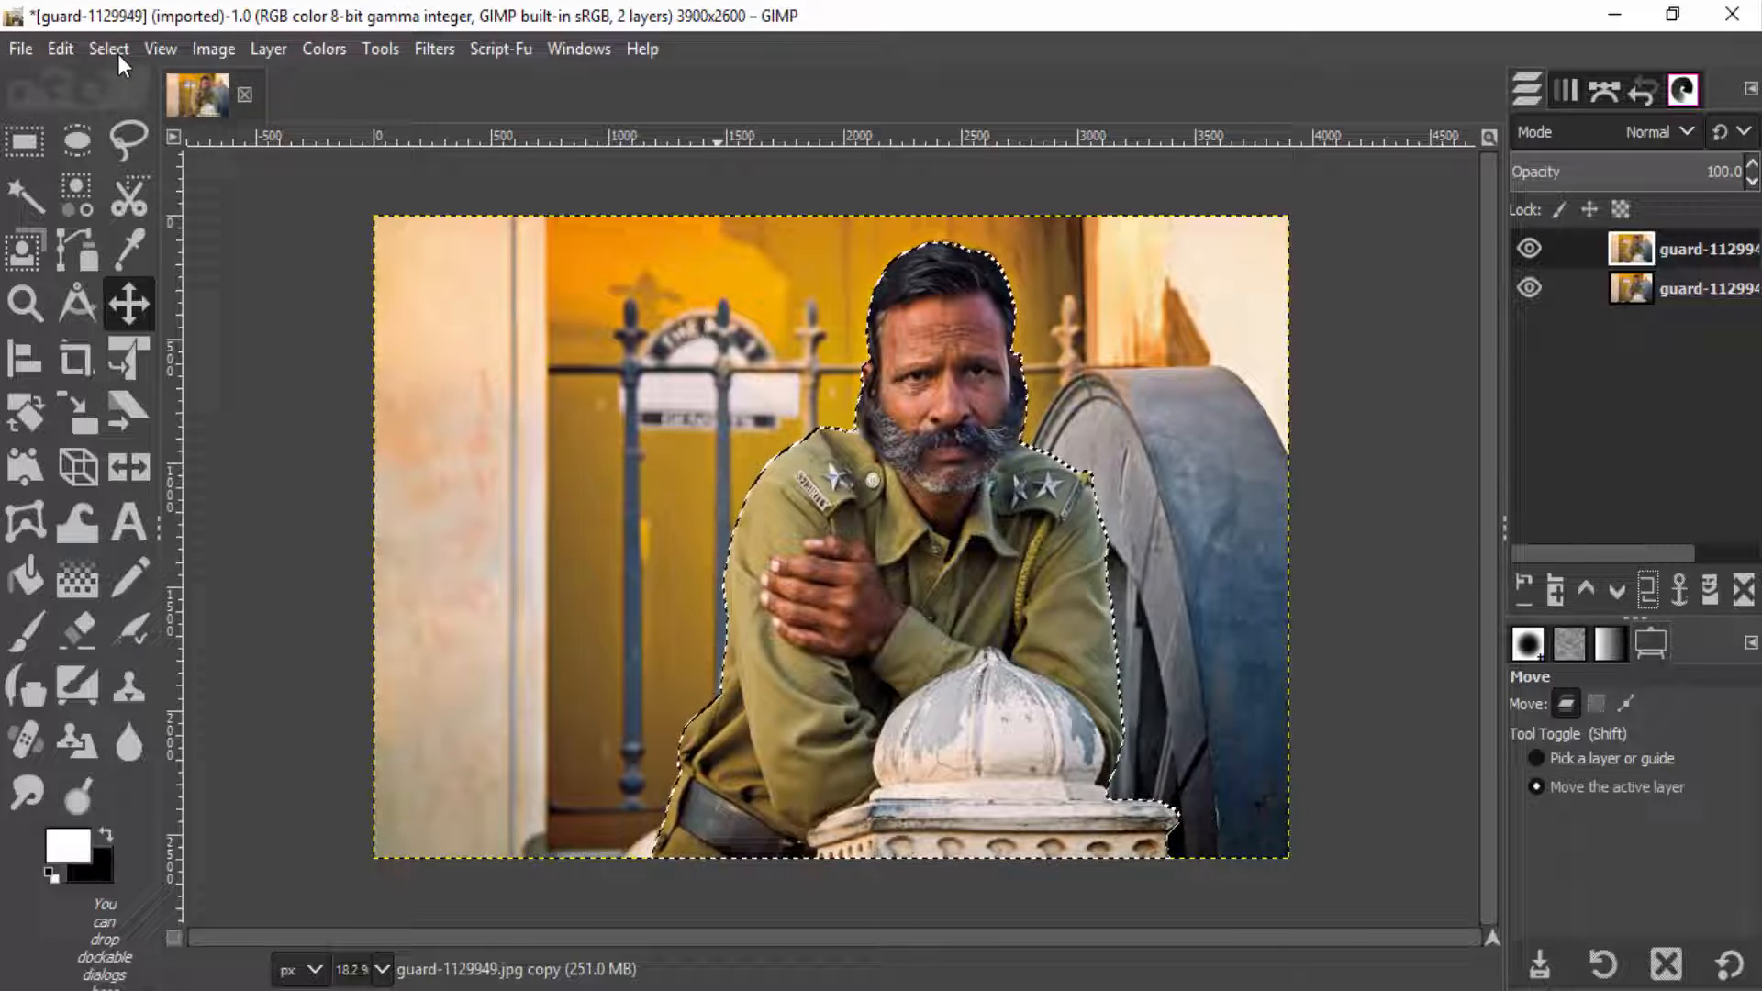
click(108, 48)
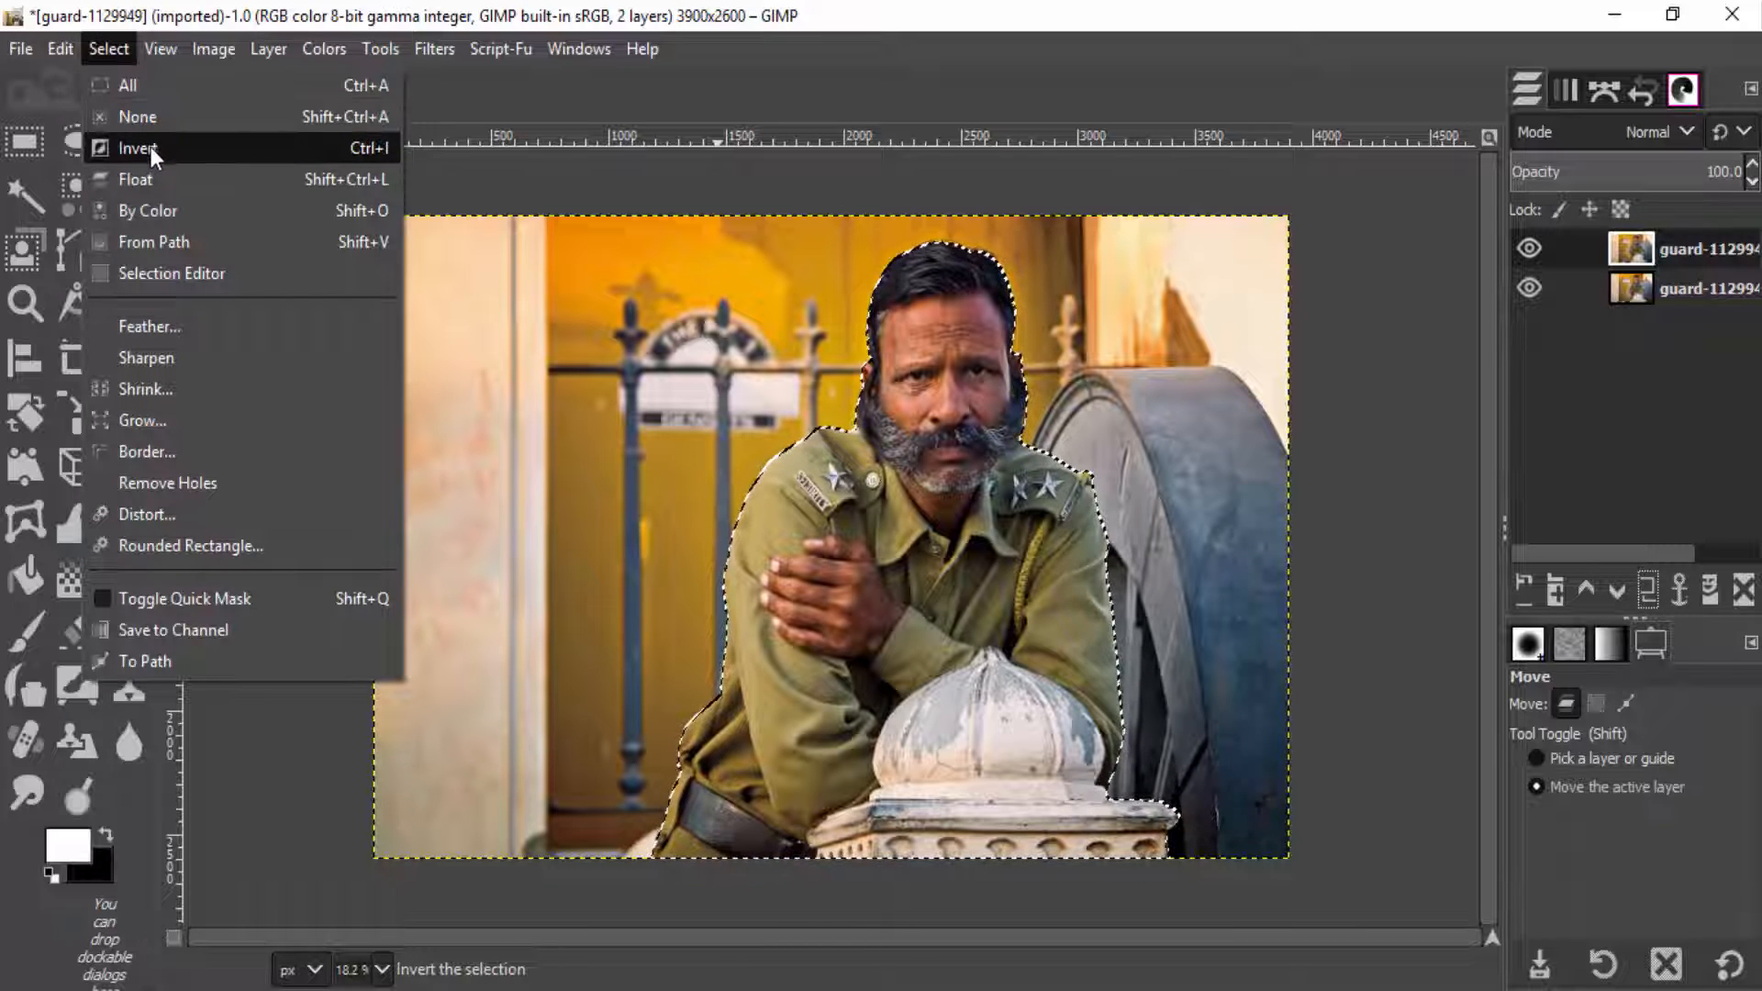
click(139, 147)
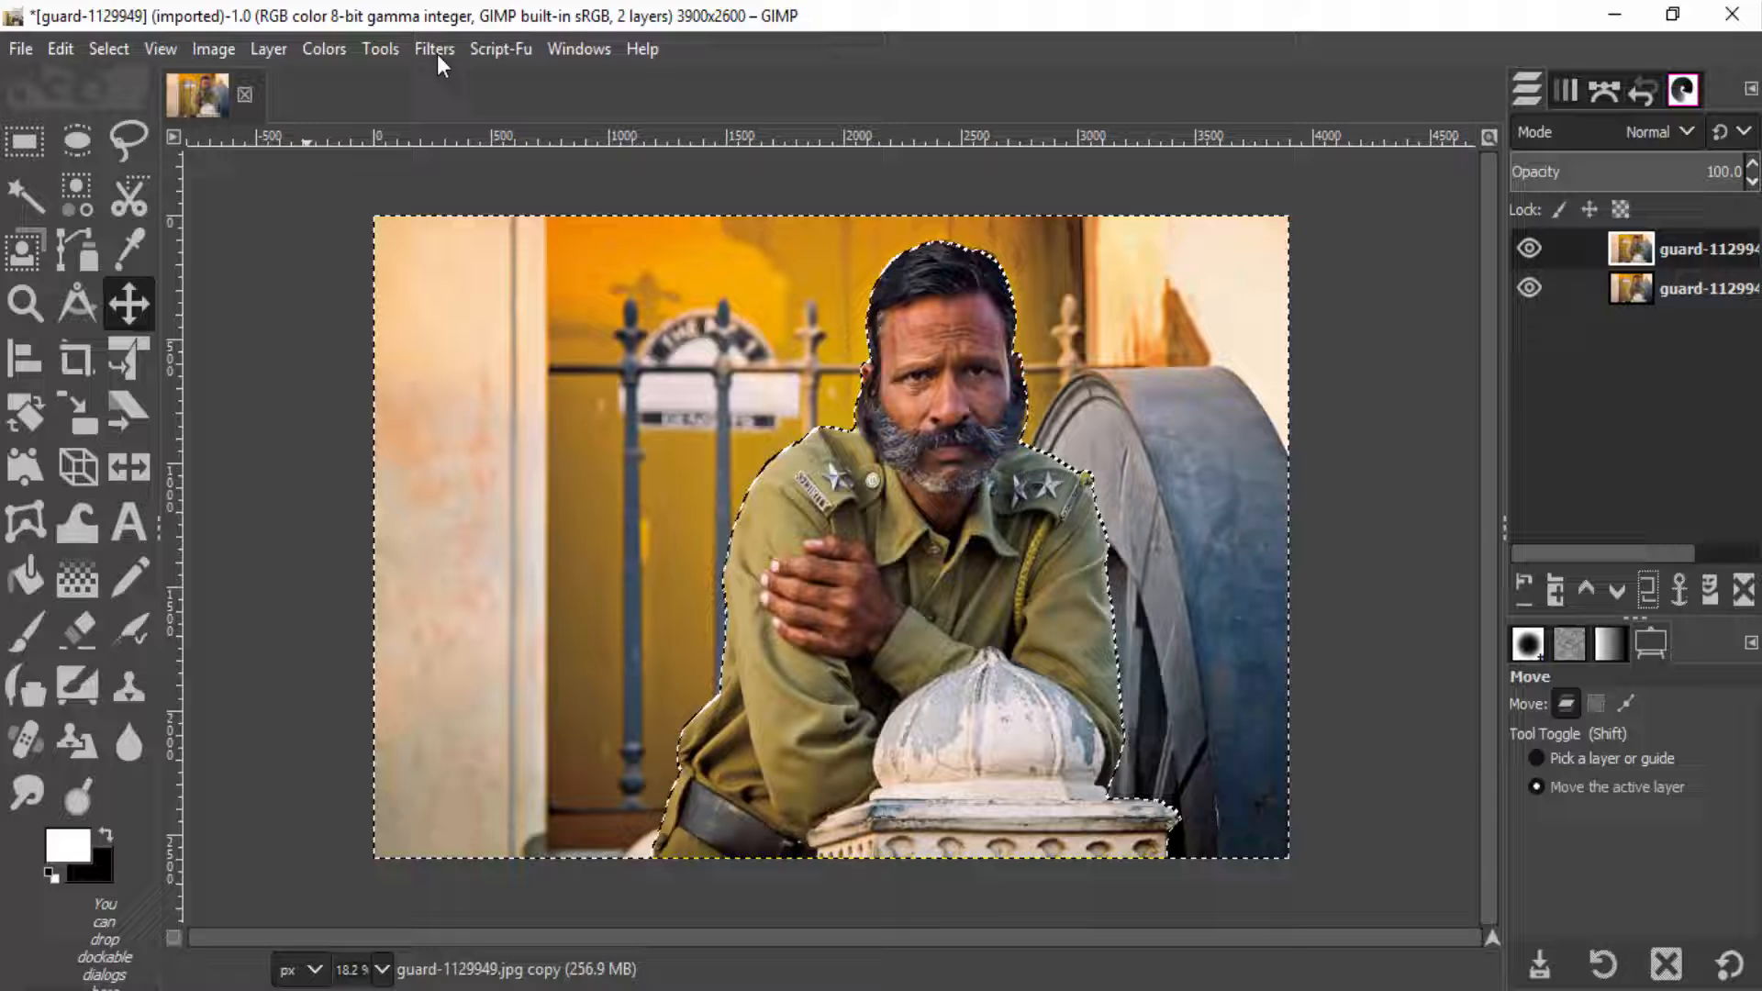
- Apply a Gaussian Blur of size 42.77 to the selected background
click(434, 48)
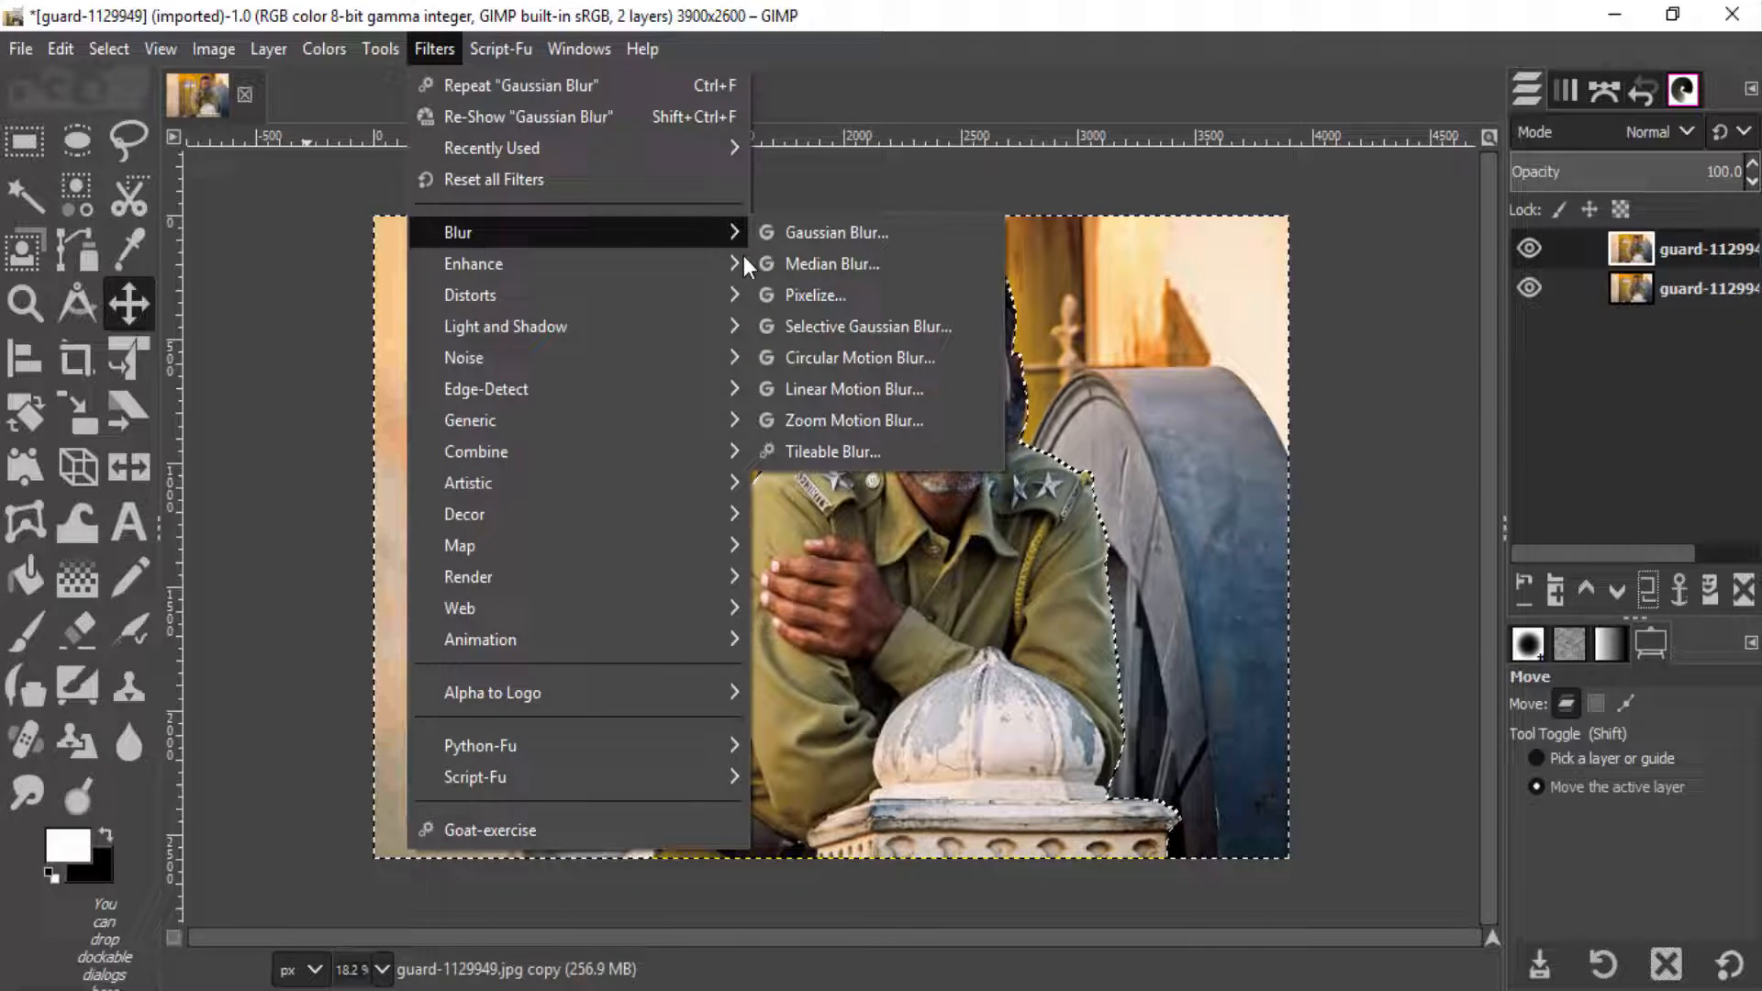
click(836, 232)
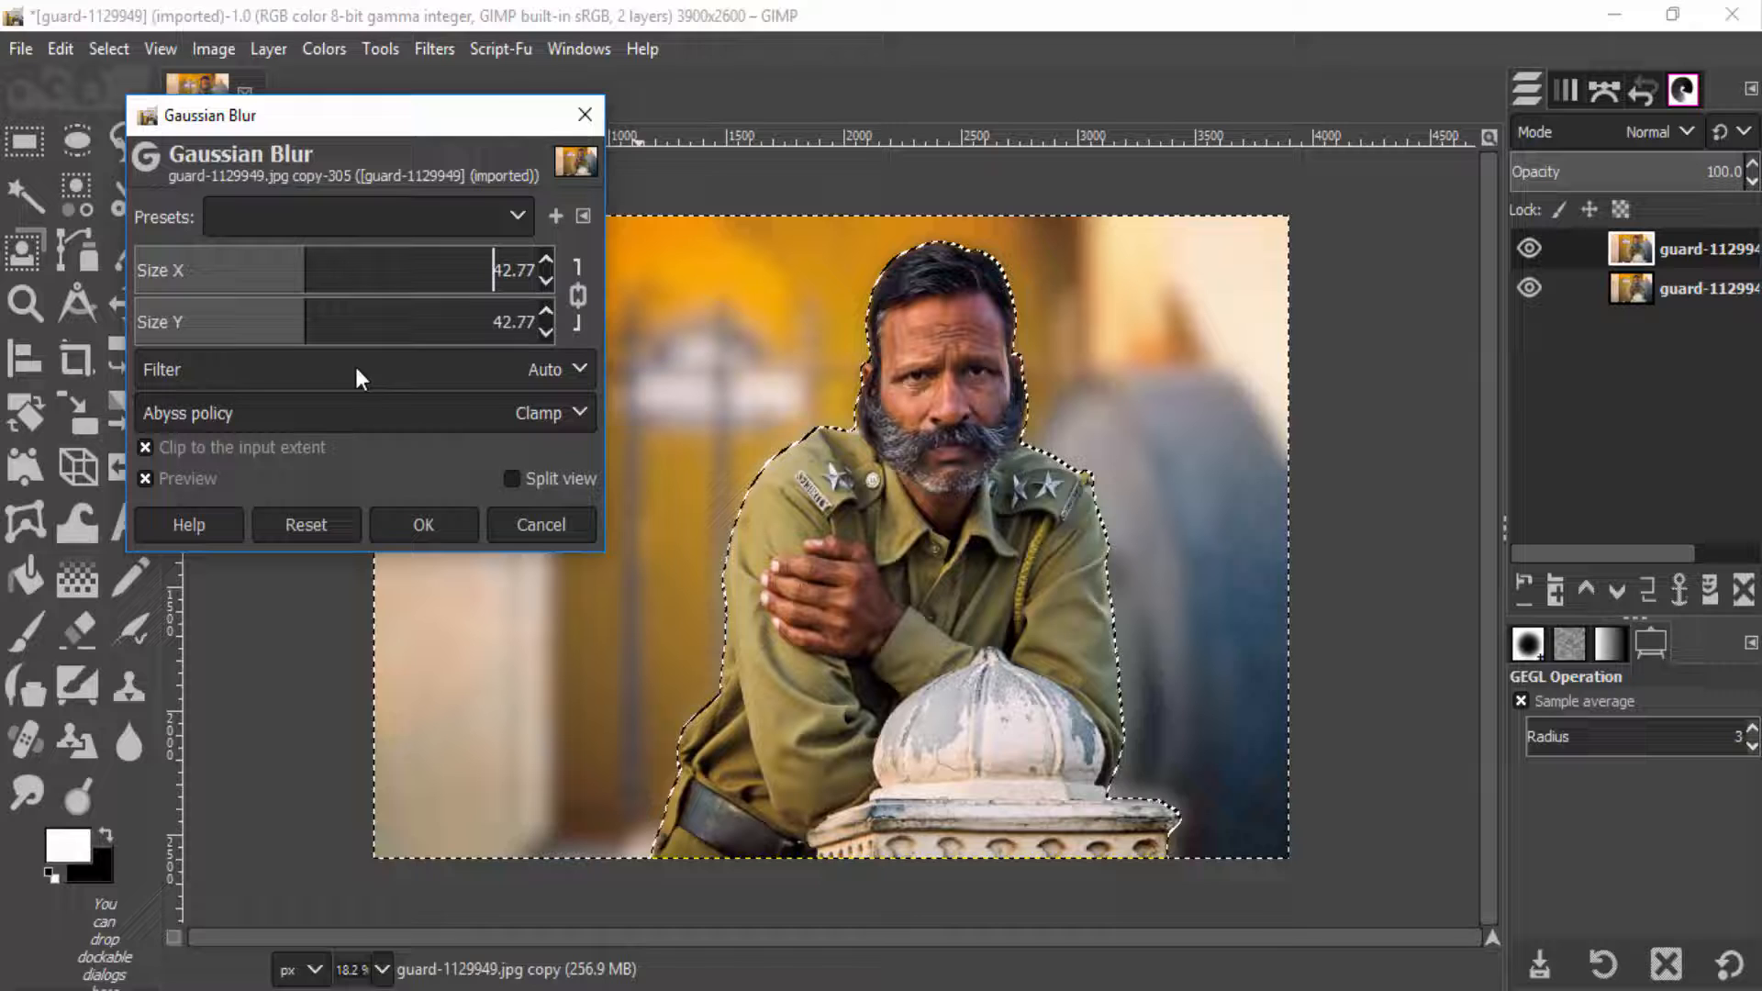
click(424, 525)
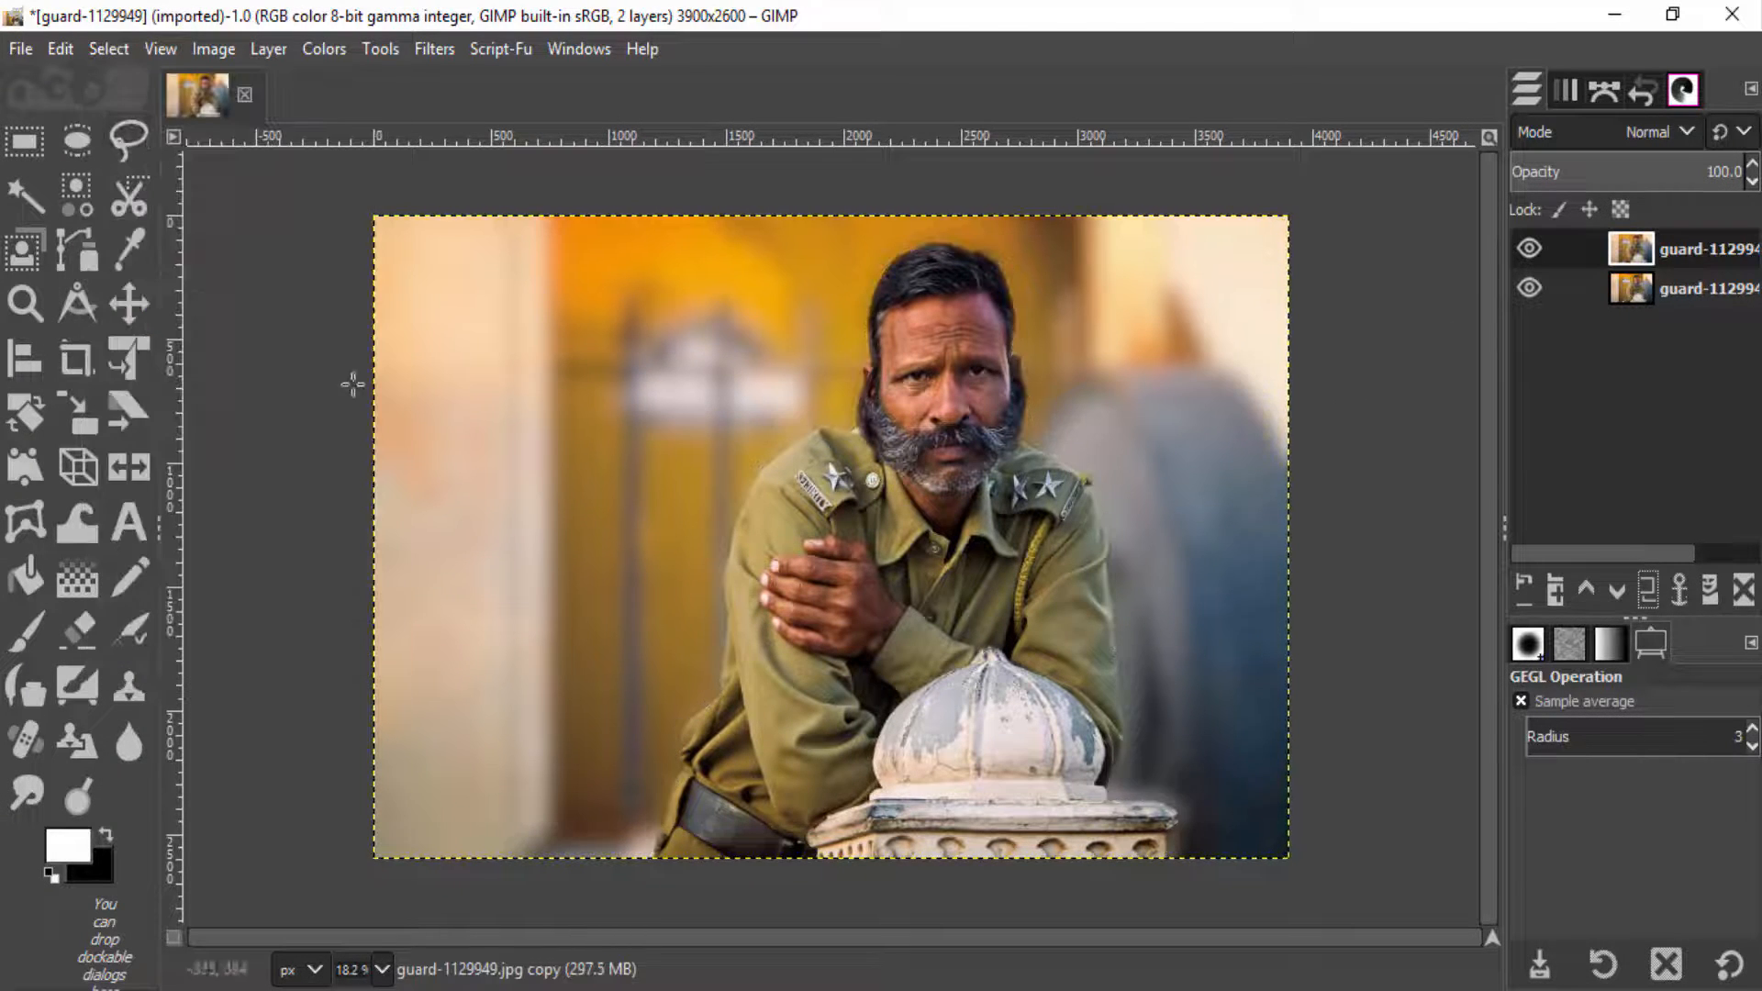
click(1527, 249)
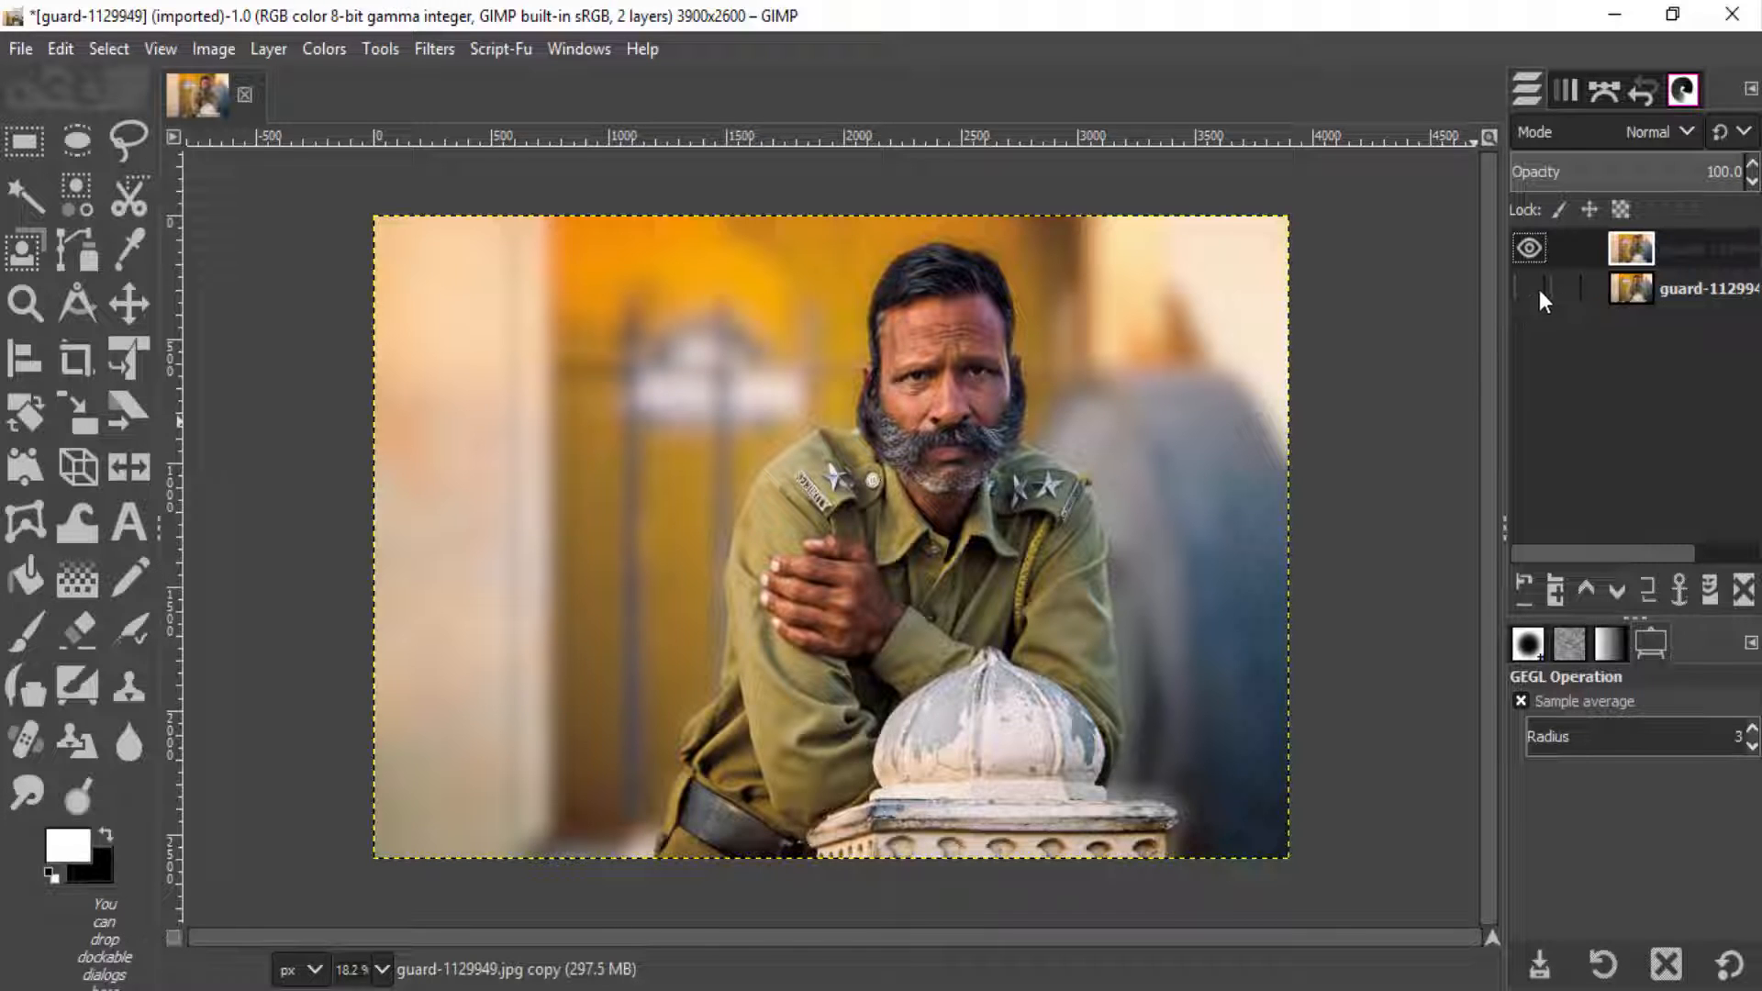
click(1527, 249)
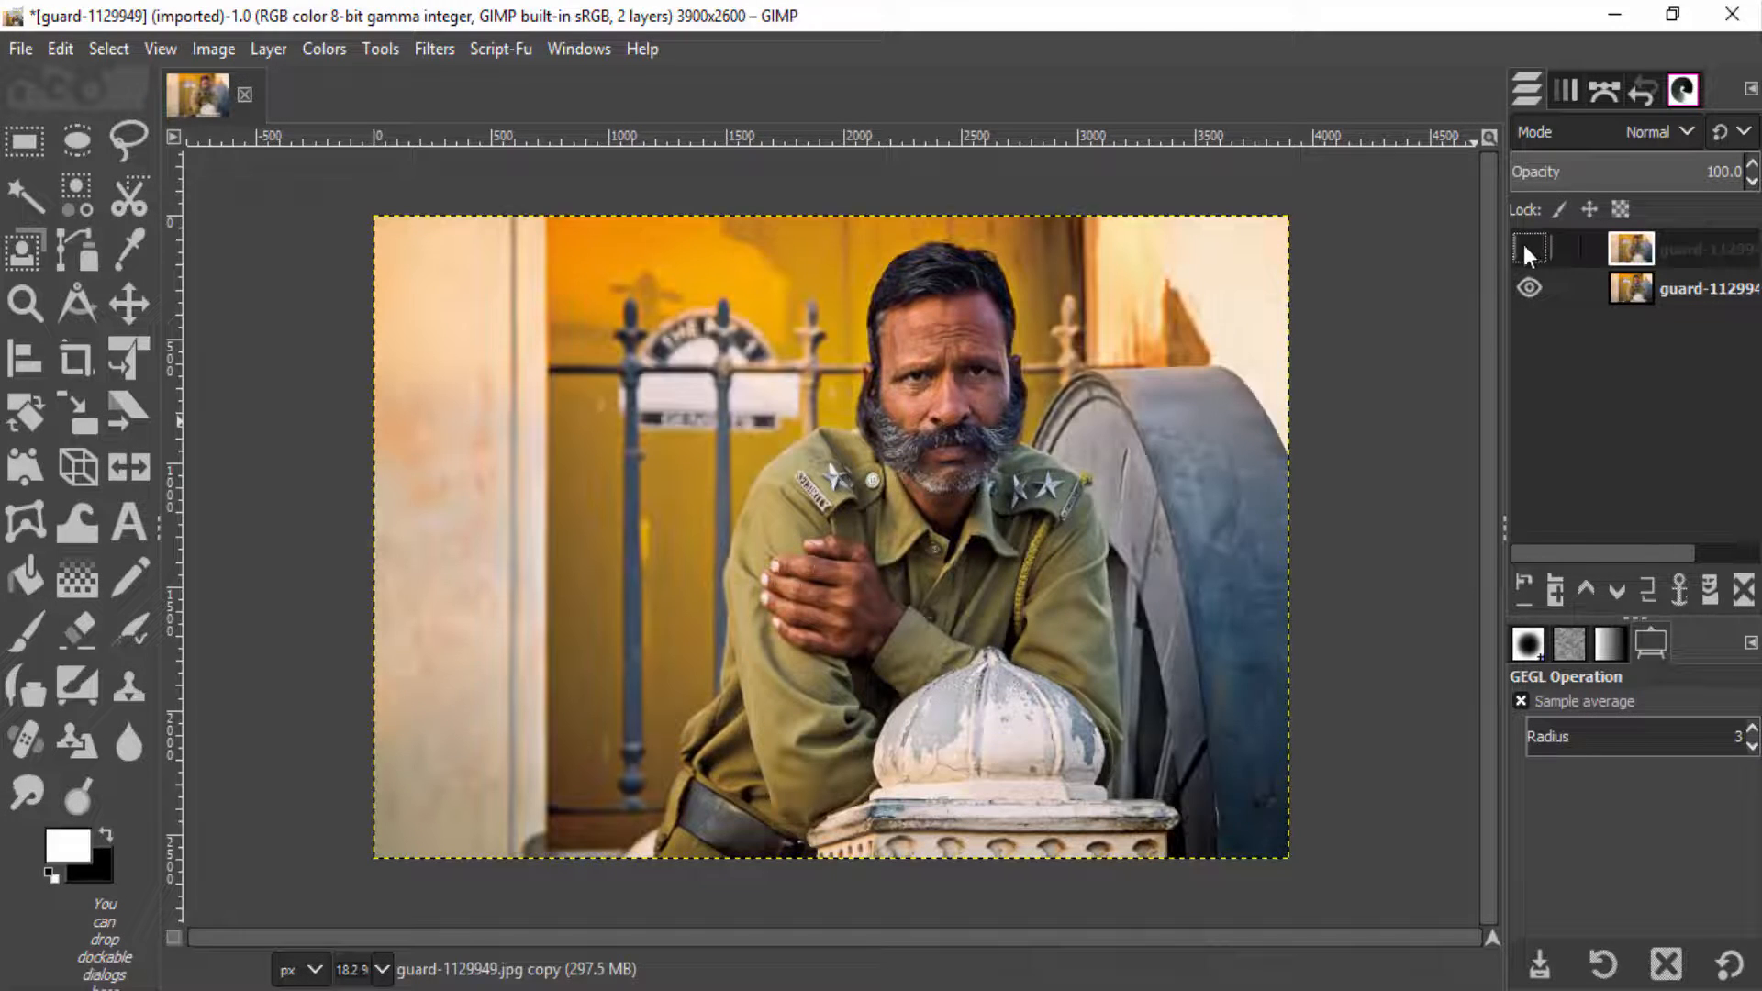
click(1525, 247)
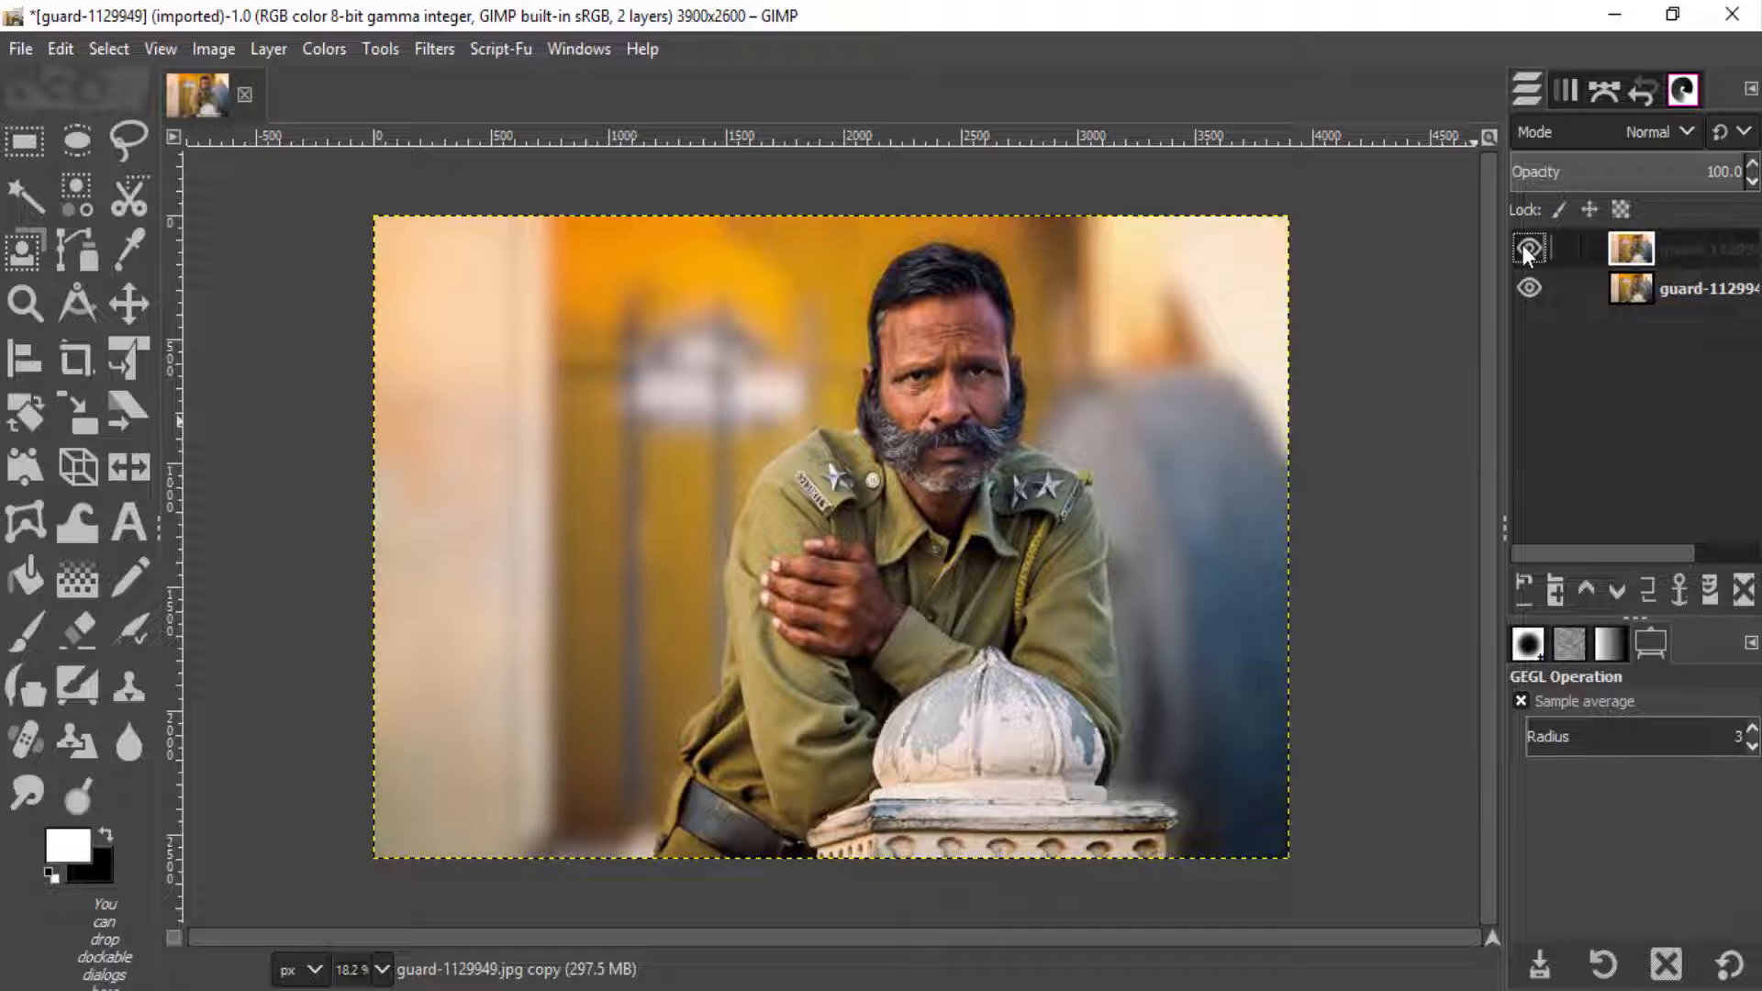
click(1527, 248)
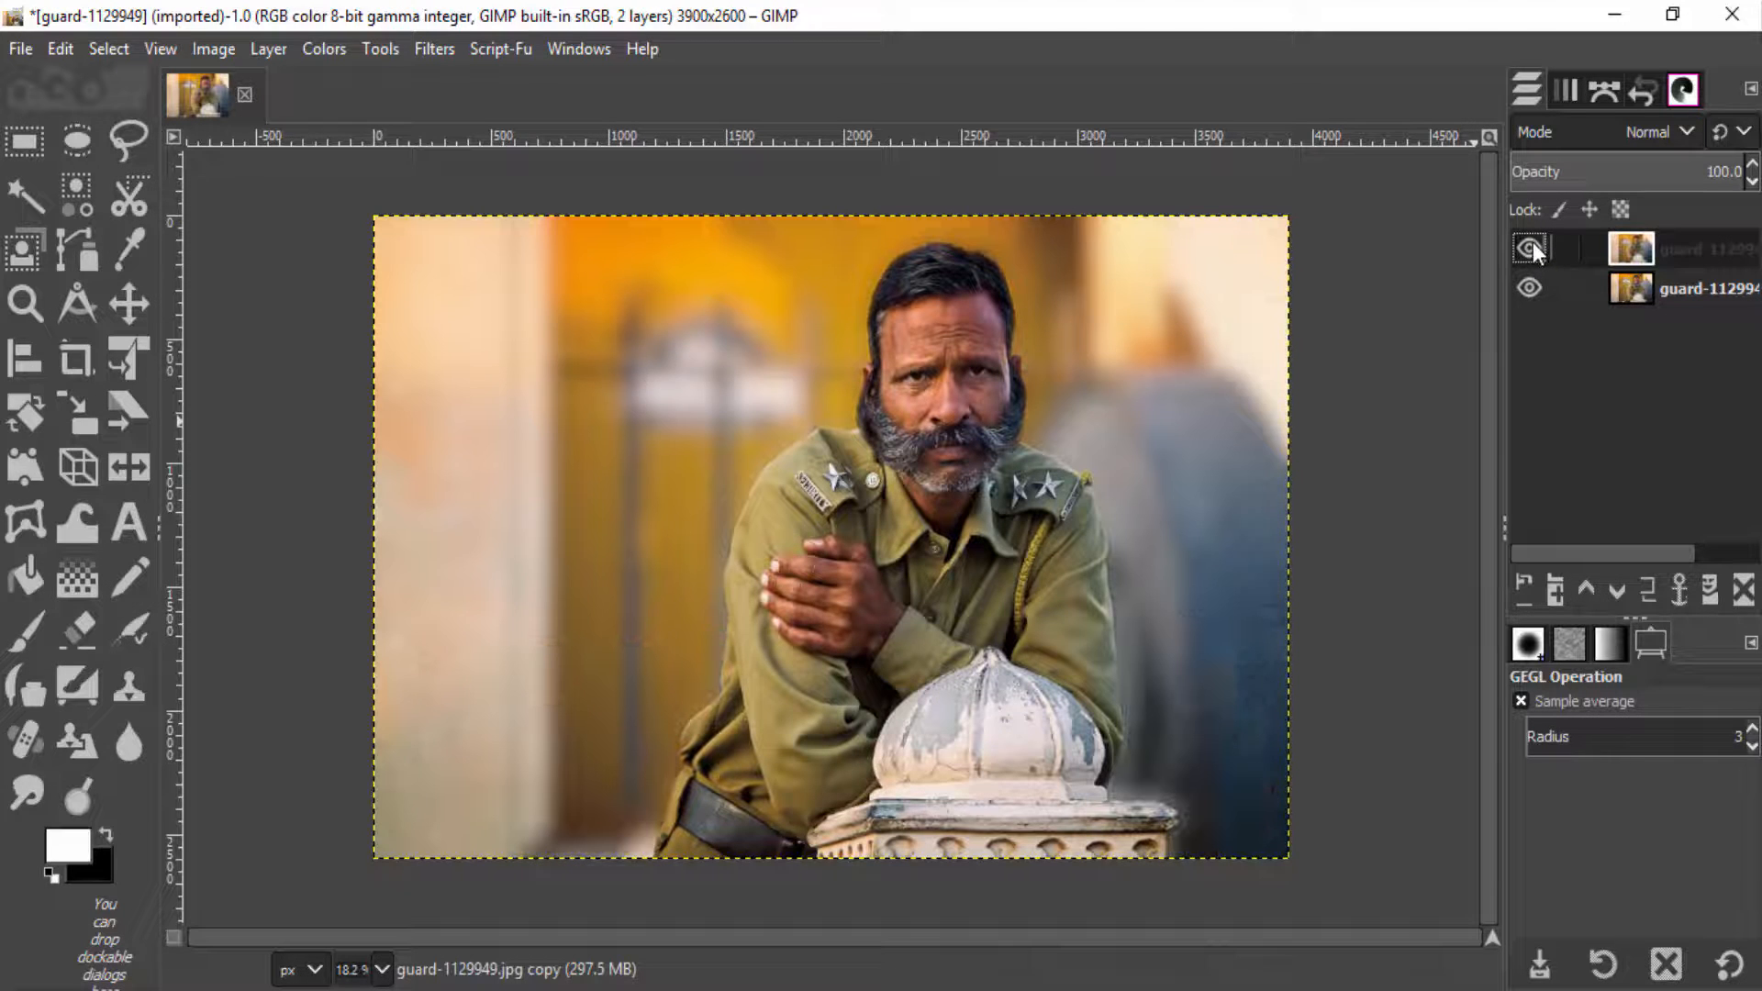
click(1528, 248)
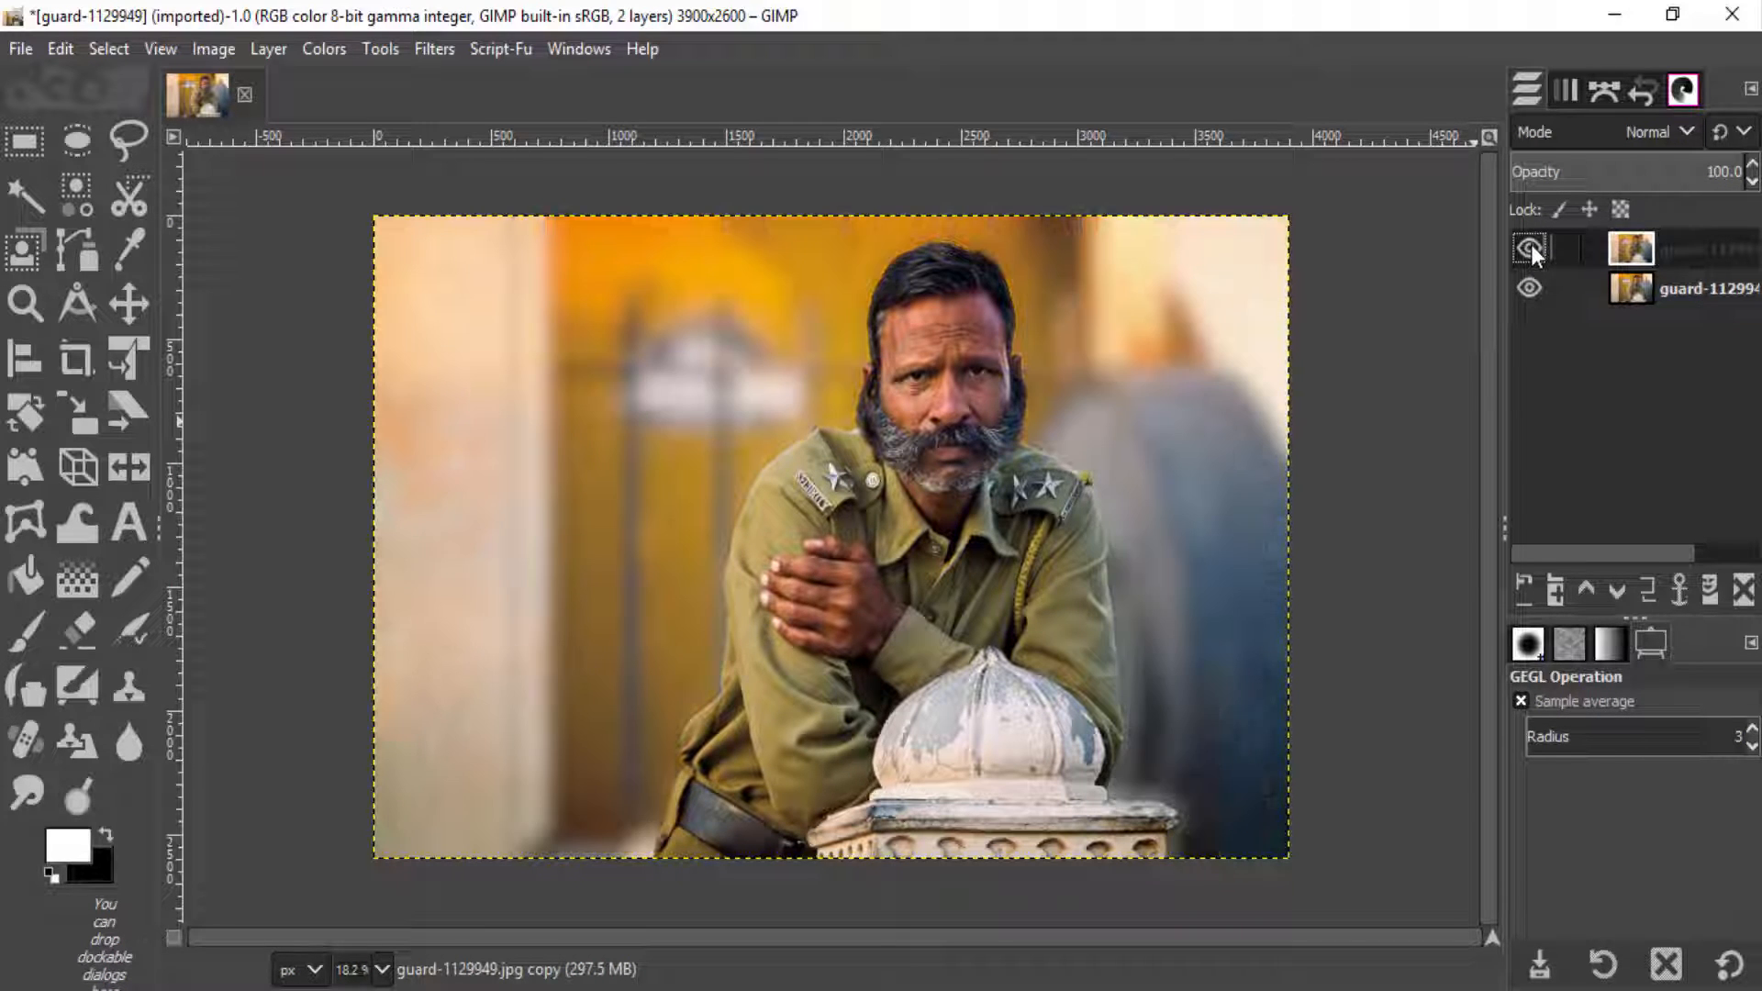
click(1528, 249)
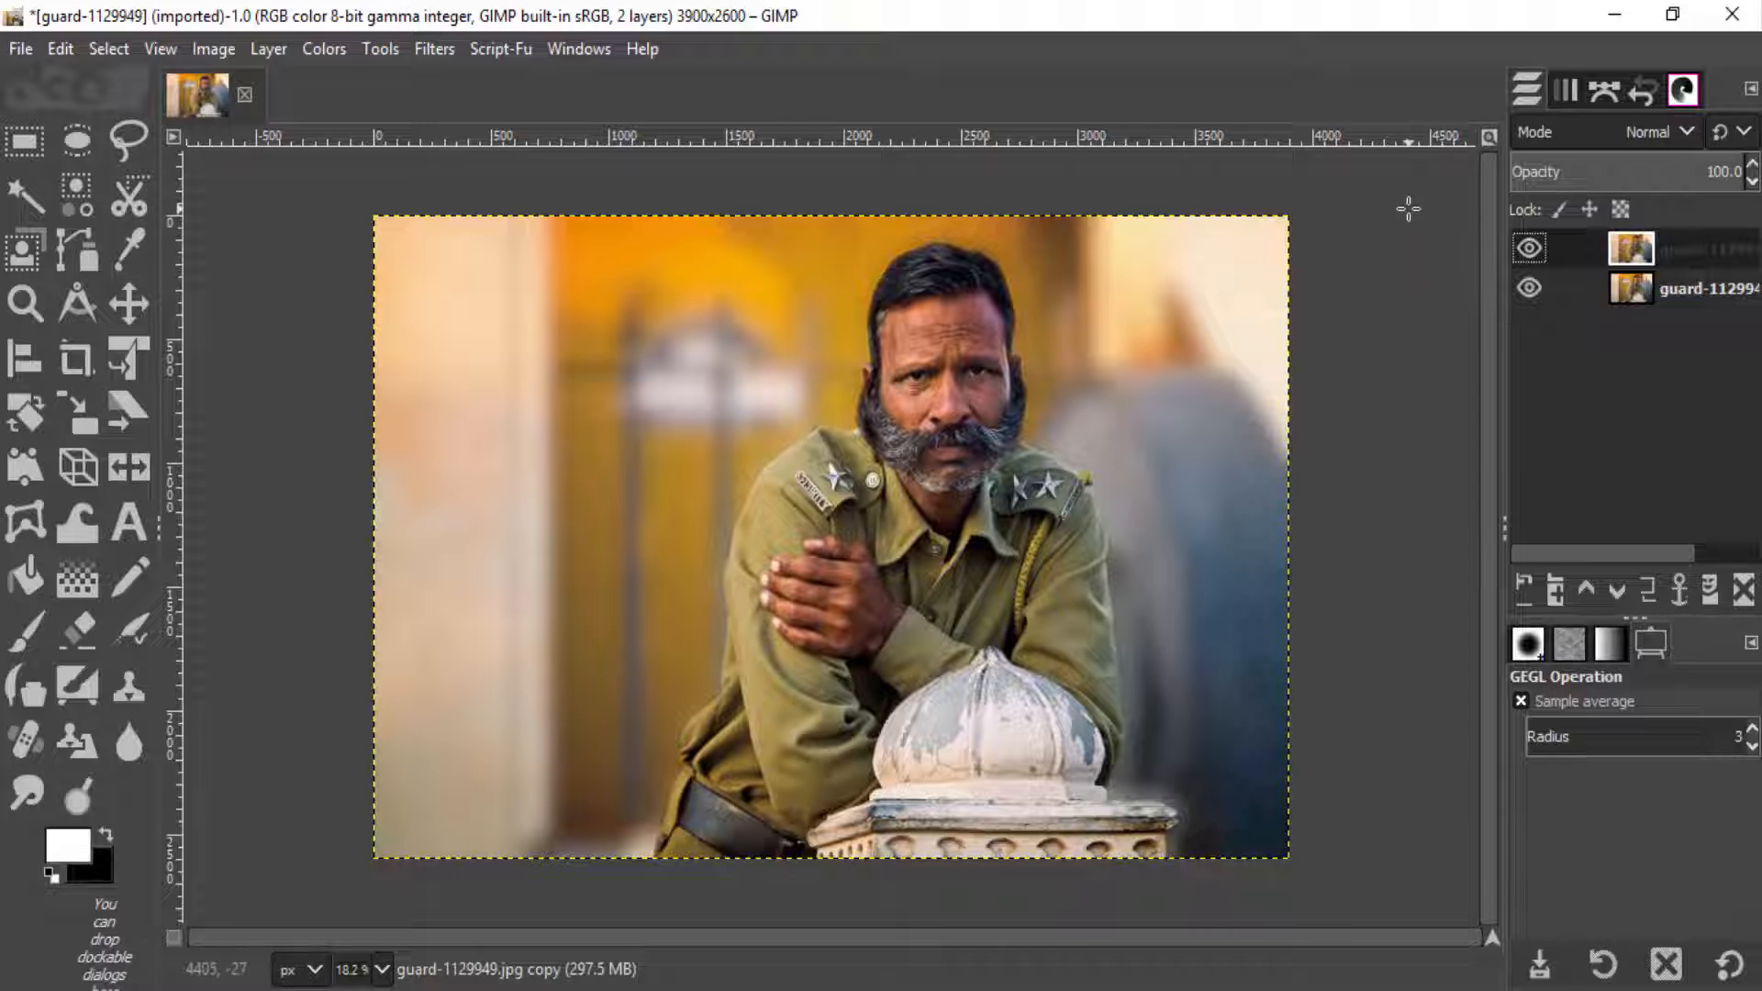